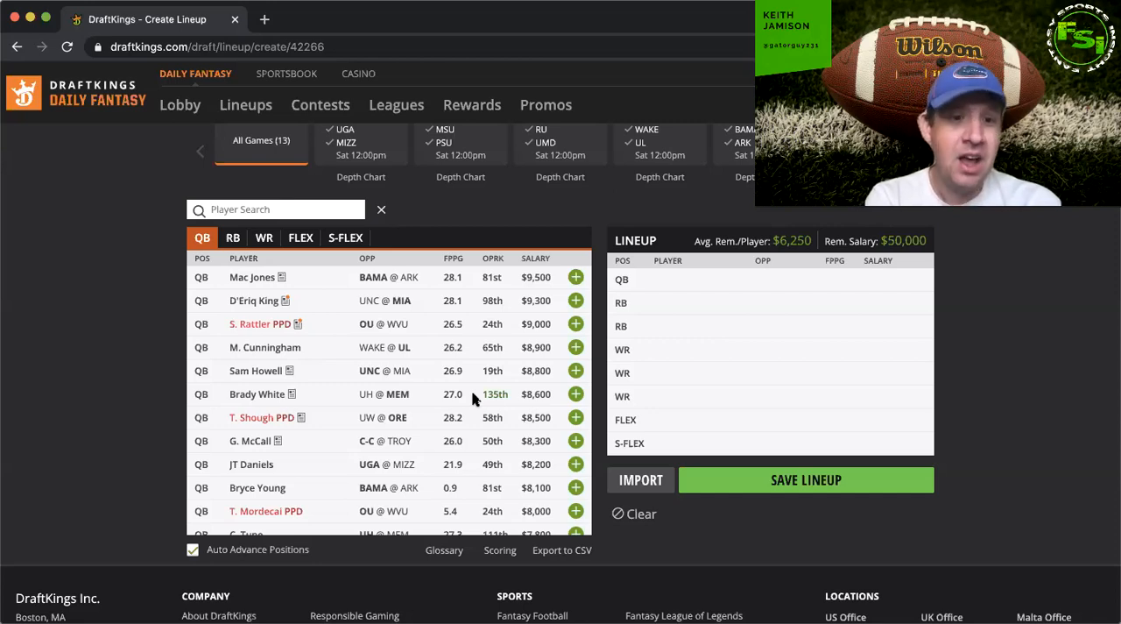
- Open Clayton Tune's player card and browse its details in the quarterback list
{"action": "scroll", "scroll_direction": "down", "scroll_amount": 3}
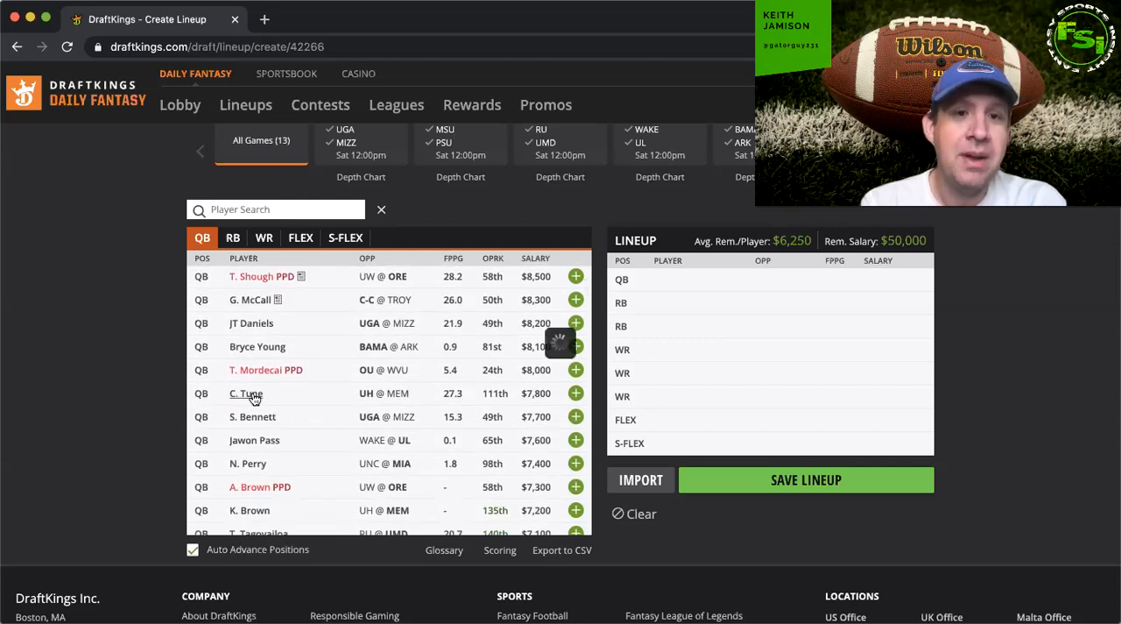
{"action": "left_click", "coordinate": [243, 393]}
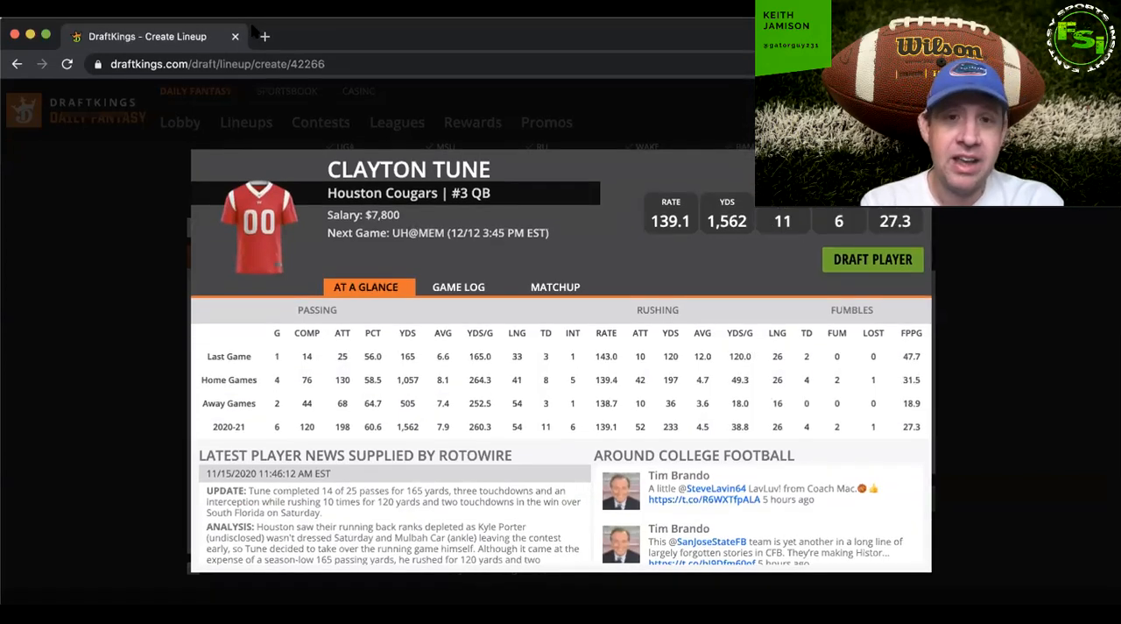
{"action": "left_click", "coordinate": [457, 286]}
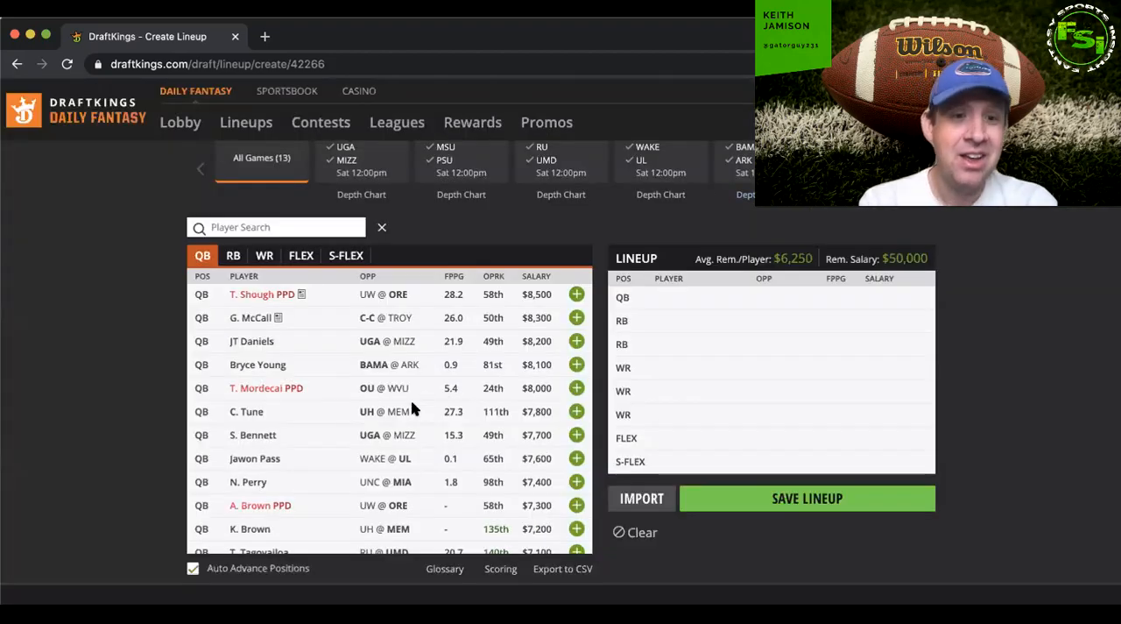
{"action": "scroll", "scroll_direction": "down", "scroll_amount": 3}
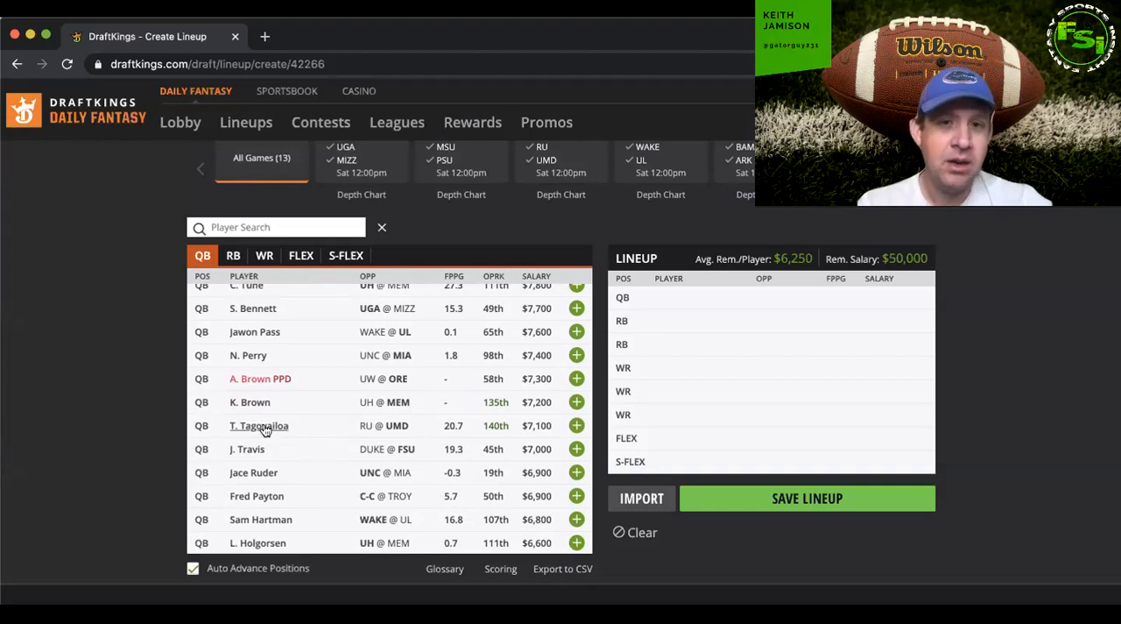
{"action": "left_click", "coordinate": [258, 425]}
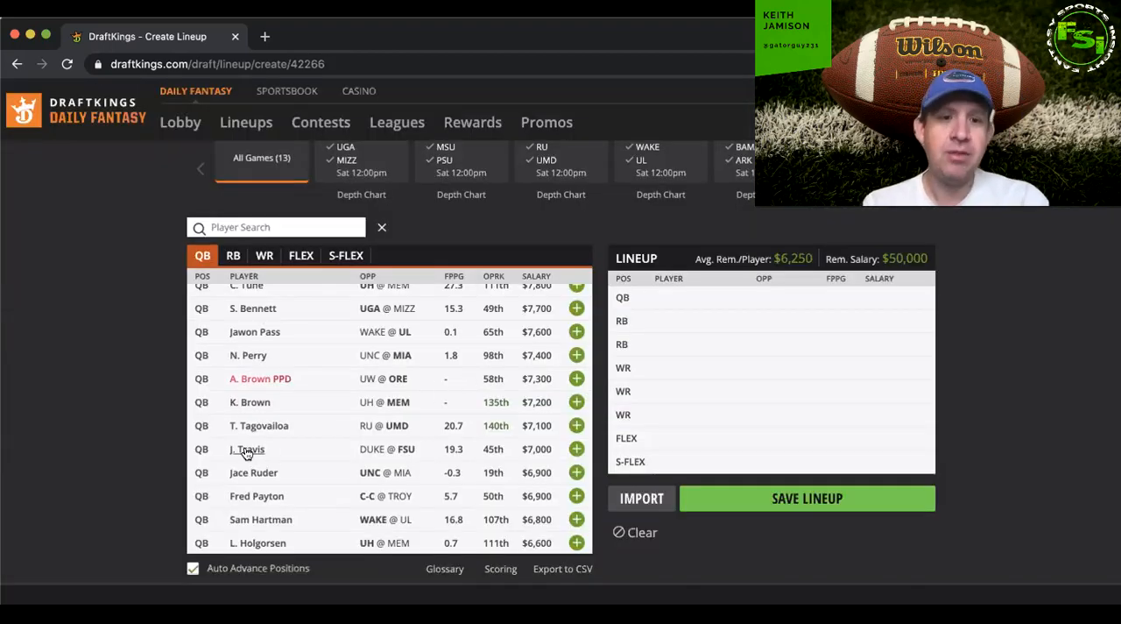
- Open Jordan Travis's player card and review its details
{"action": "left_click", "coordinate": [247, 450]}
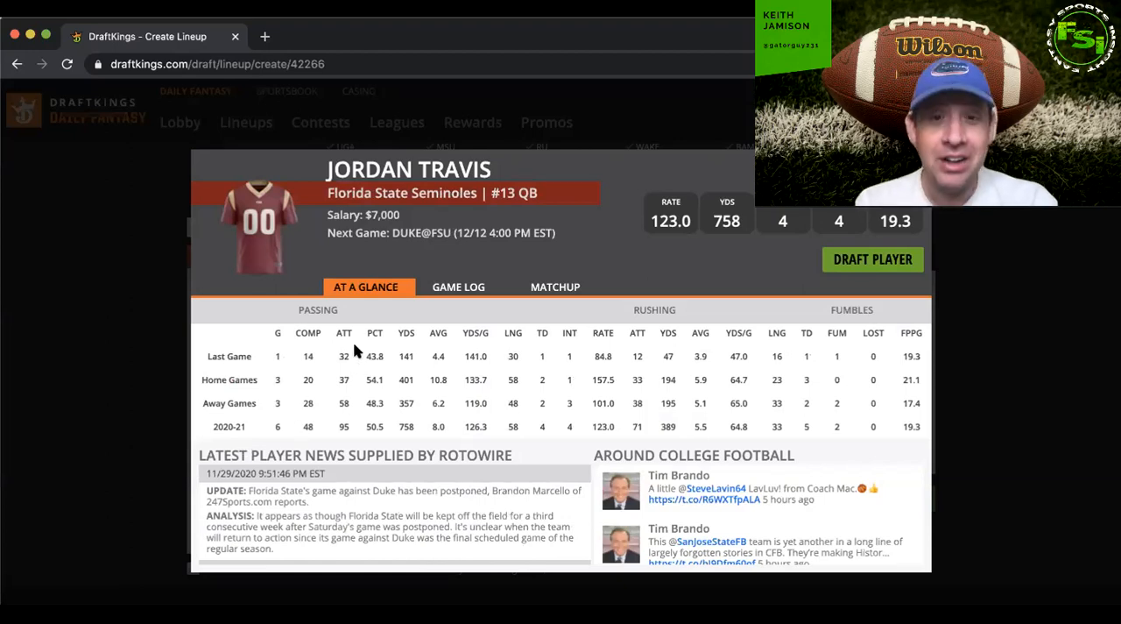
{"action": "left_click", "coordinate": [457, 286]}
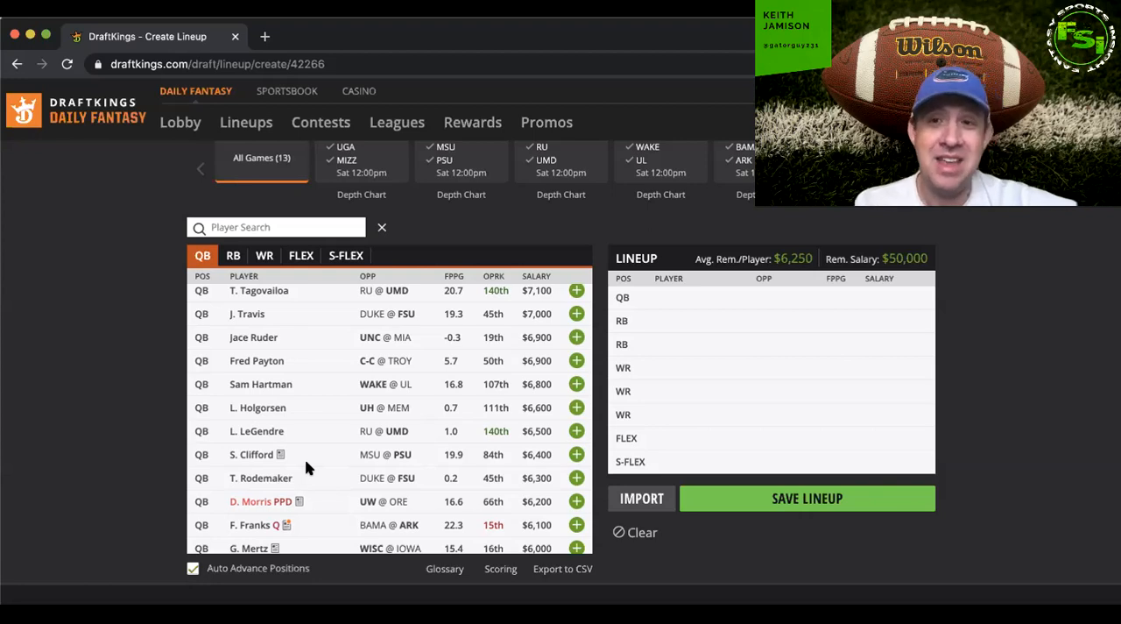
{"action": "scroll", "scroll_direction": "down", "scroll_amount": 3}
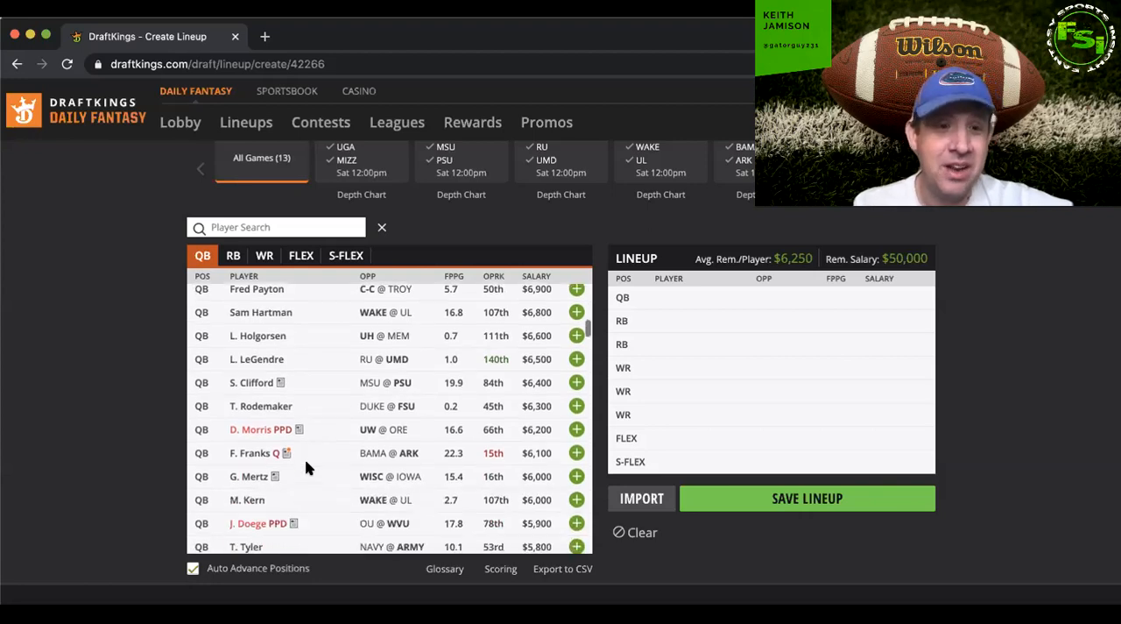
{"action": "scroll", "scroll_direction": "down", "scroll_amount": 3}
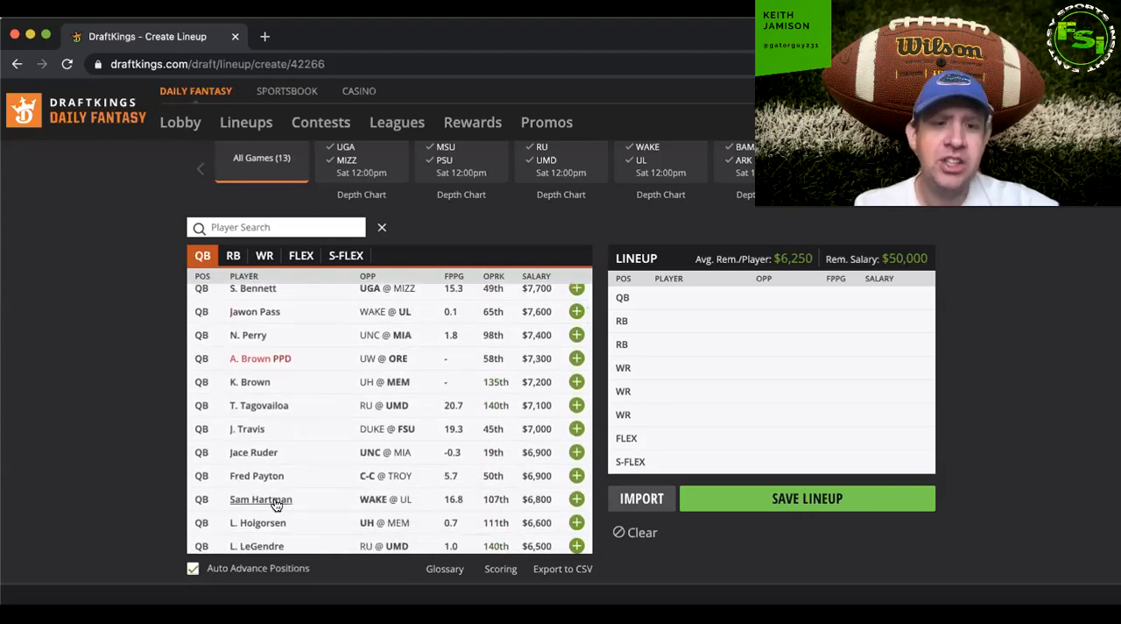
{"action": "mouse_move", "coordinate": [275, 503]}
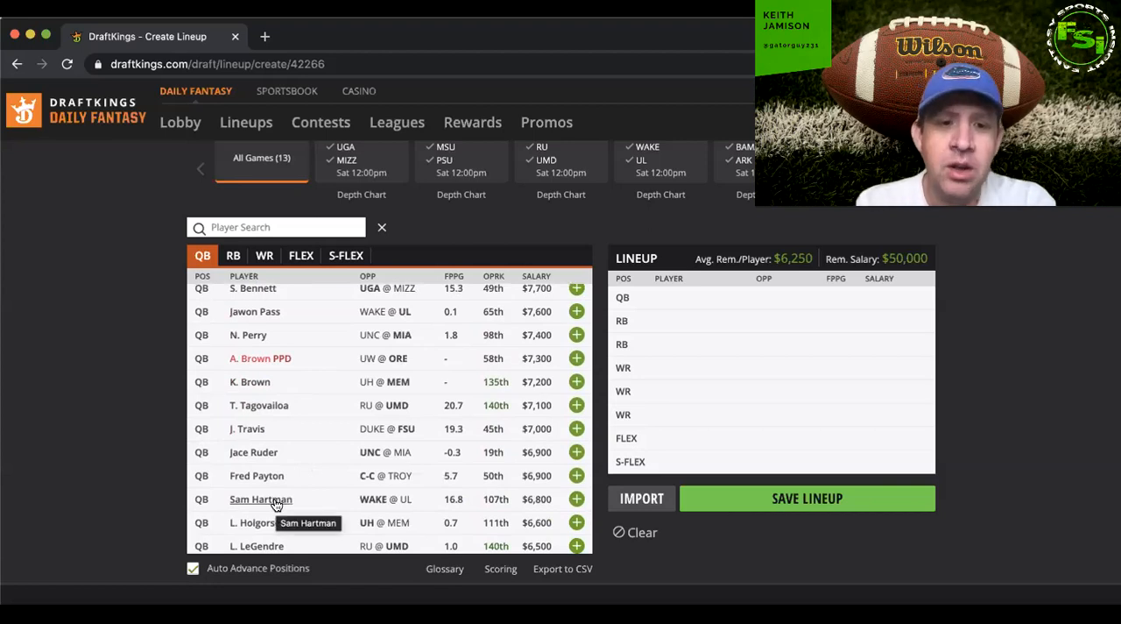
{"action": "left_click", "coordinate": [261, 499]}
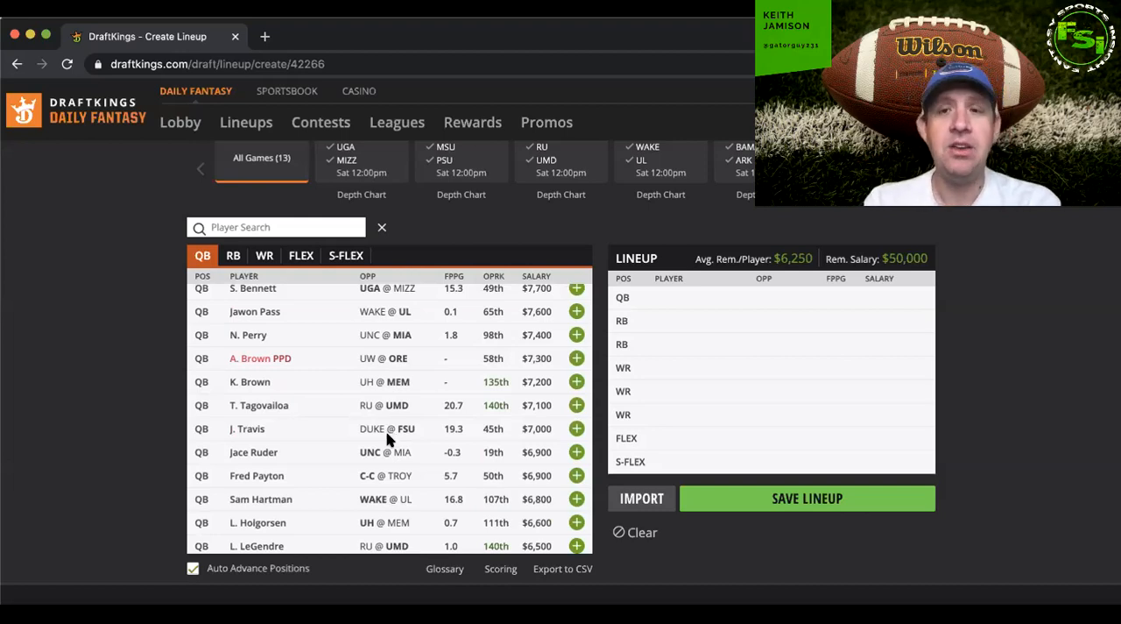
- Scroll the quarterback list, then switch the pool to running backs led by $9,200
{"action": "scroll", "scroll_direction": "down", "scroll_amount": 3}
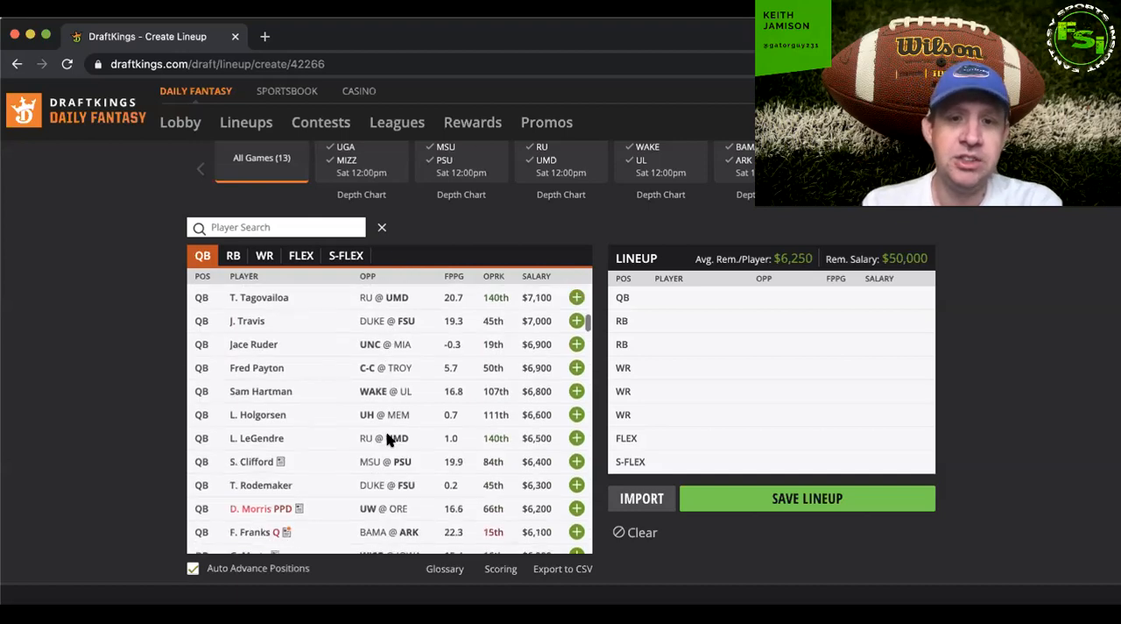
{"action": "scroll", "scroll_direction": "down", "scroll_amount": 3}
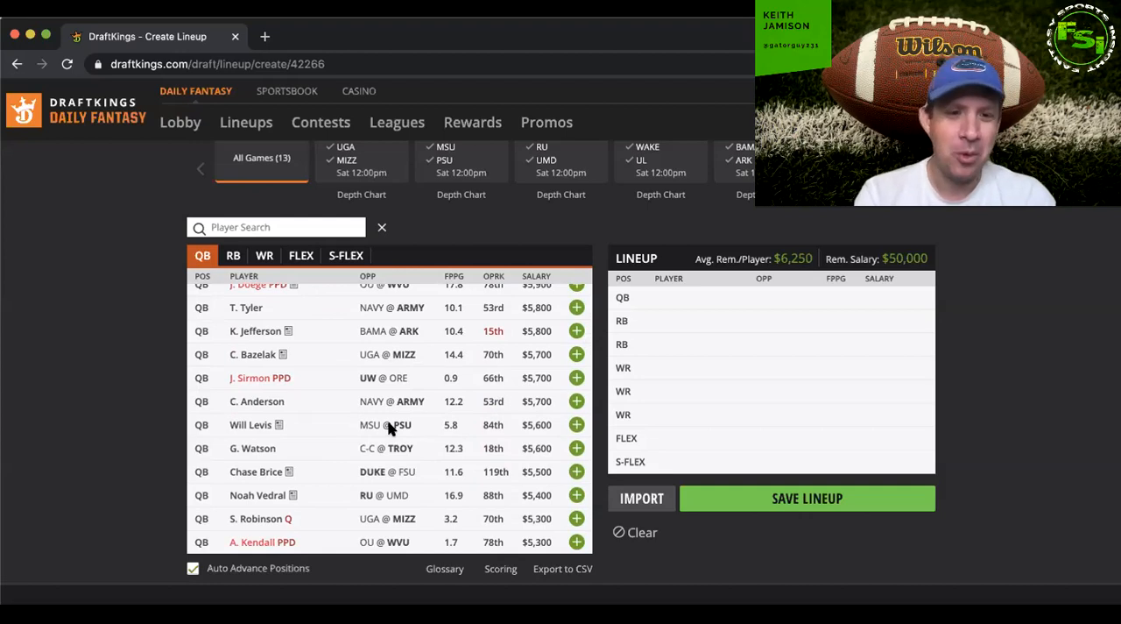
{"action": "scroll", "scroll_direction": "down", "scroll_amount": 3}
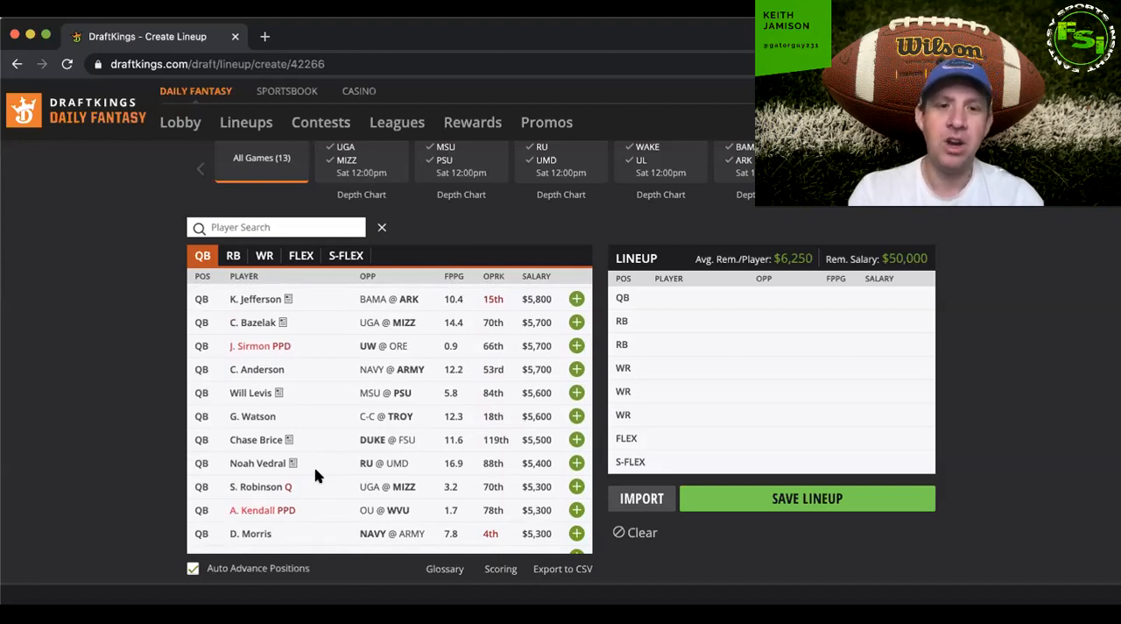
{"action": "left_click", "coordinate": [233, 255]}
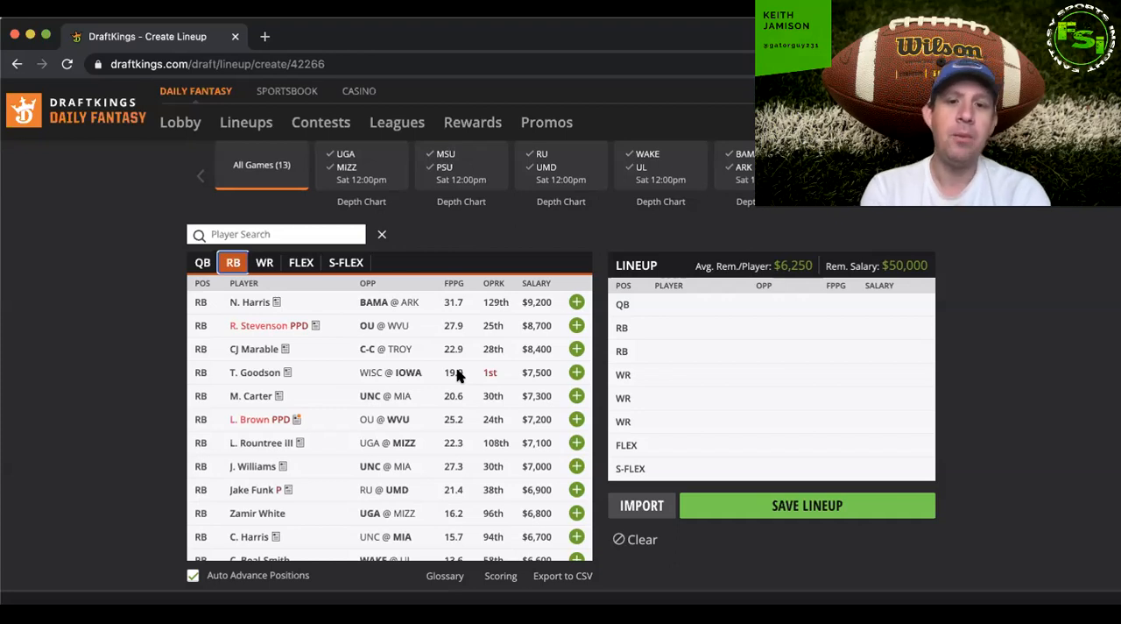
{"action": "scroll", "scroll_direction": "down", "scroll_amount": 3}
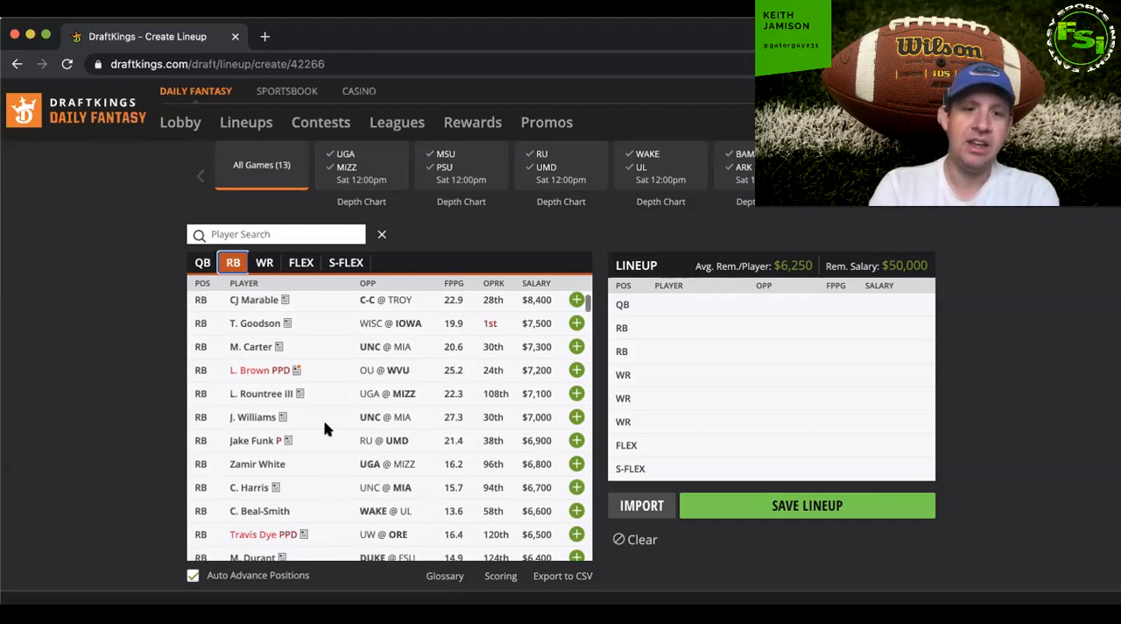
{"action": "left_click", "coordinate": [253, 417]}
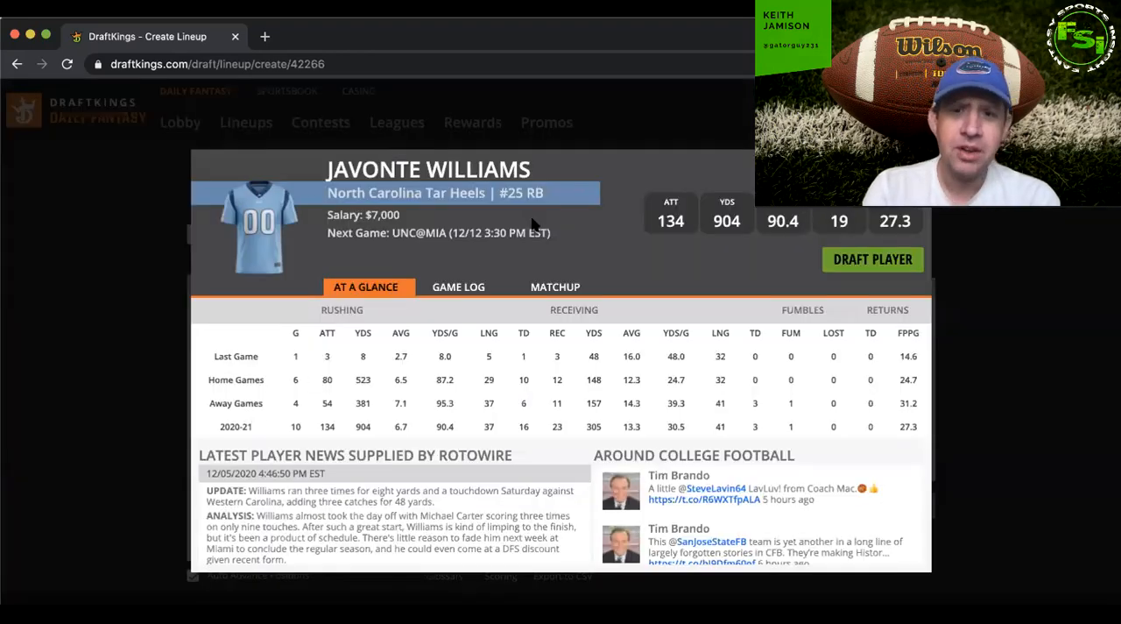
{"action": "left_click", "coordinate": [467, 286]}
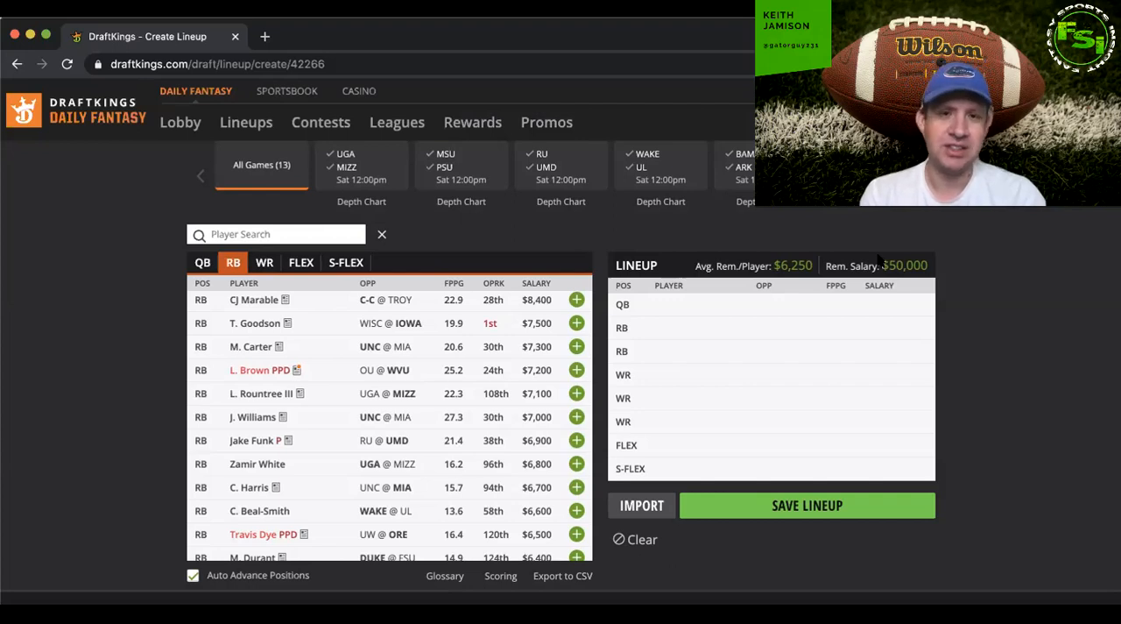
{"action": "mouse_move", "coordinate": [715, 361]}
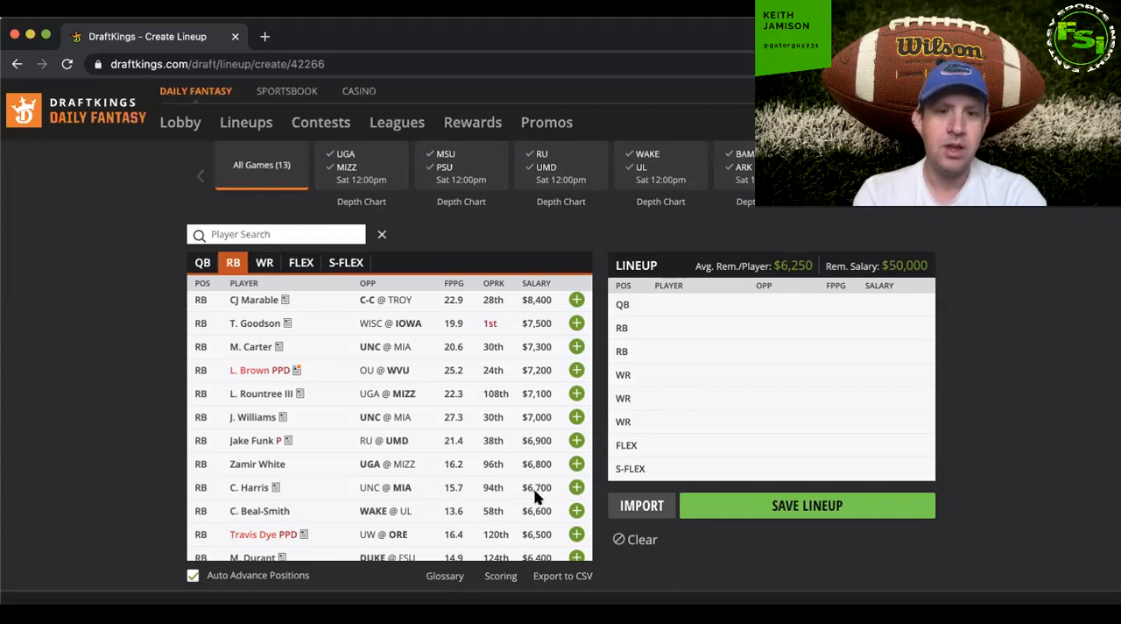
{"action": "scroll", "scroll_direction": "down", "scroll_amount": 3}
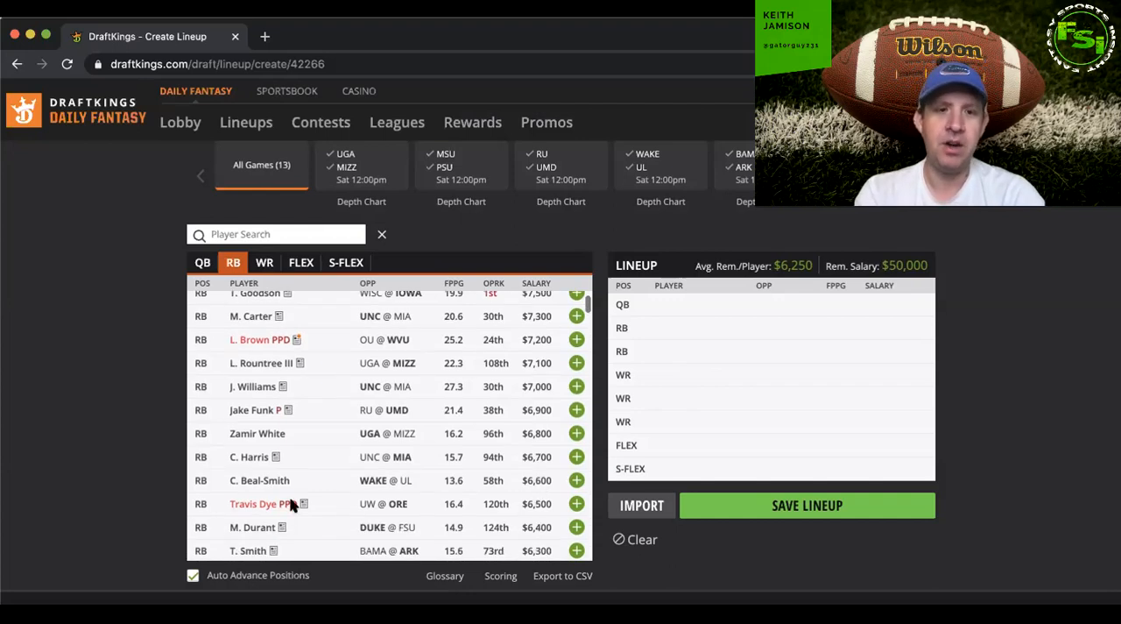
{"action": "left_click", "coordinate": [259, 481]}
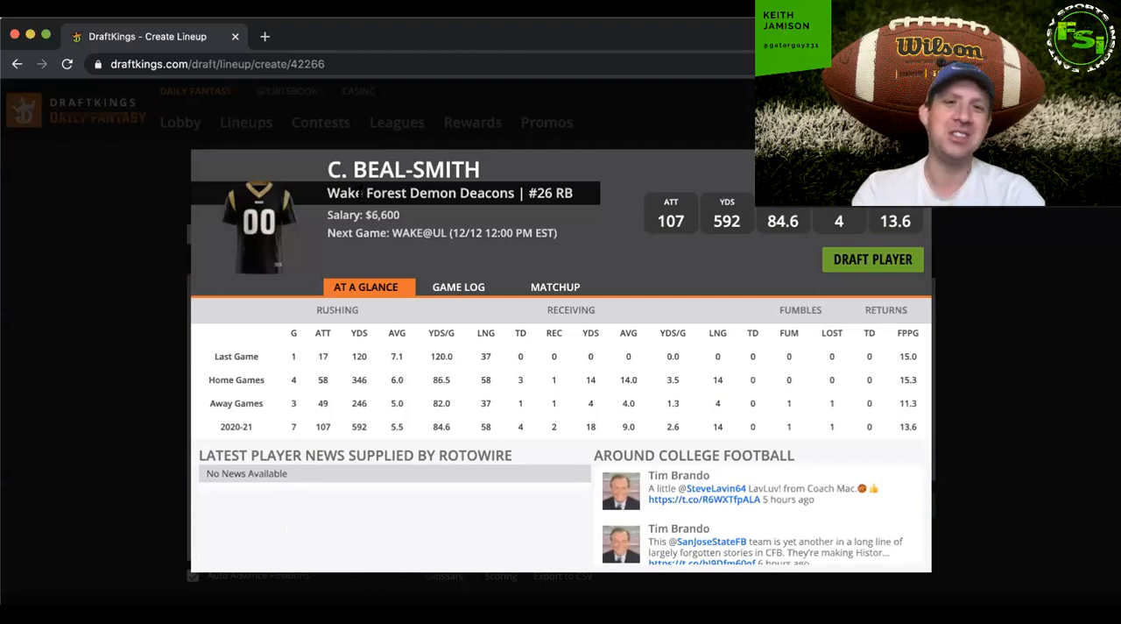
{"action": "left_click", "coordinate": [457, 287]}
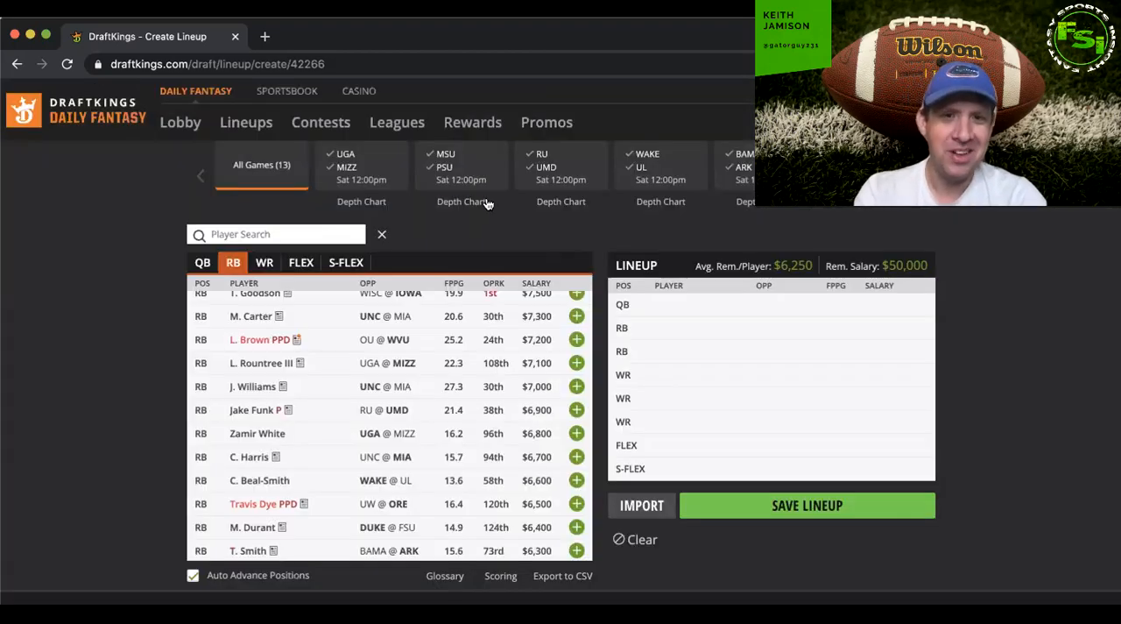
{"action": "left_click", "coordinate": [661, 167]}
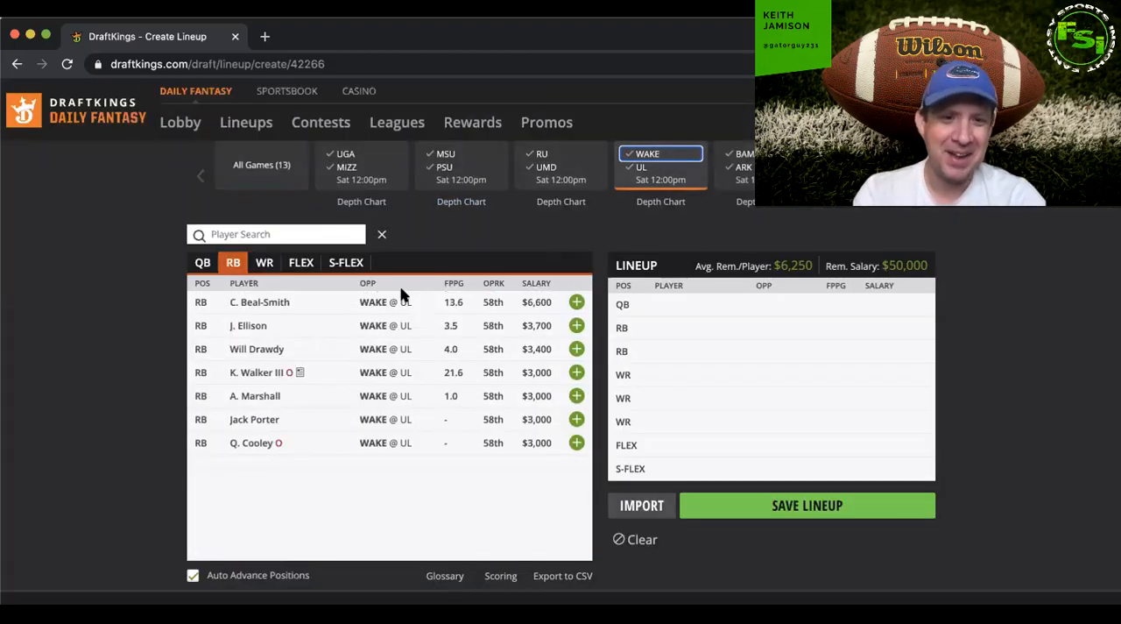
{"action": "left_click", "coordinate": [660, 153]}
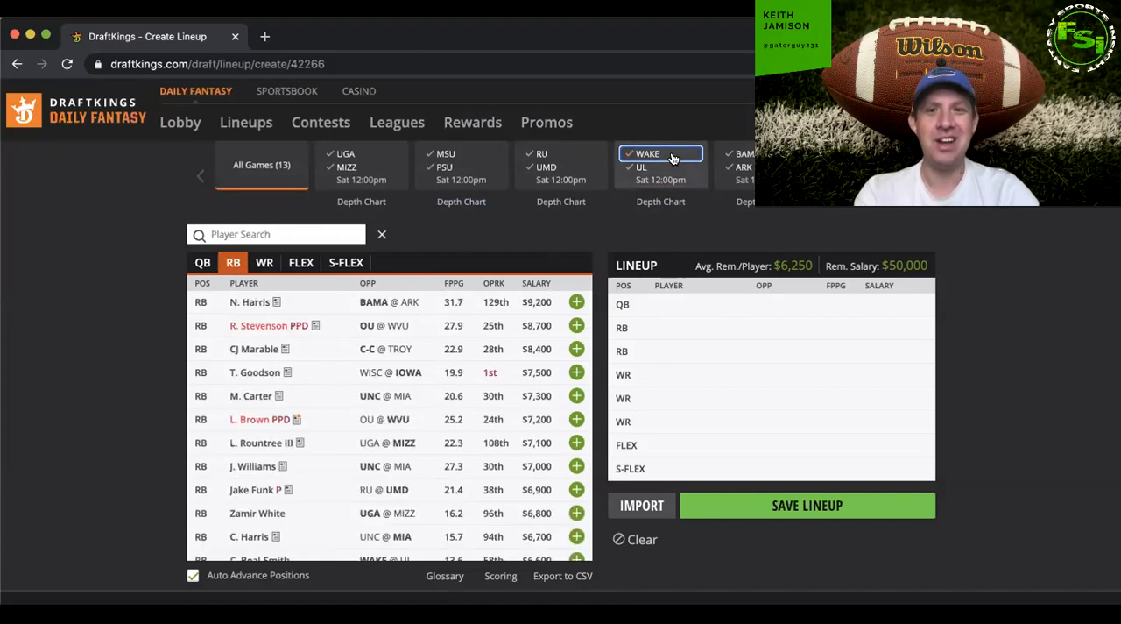
{"action": "scroll", "scroll_direction": "down", "scroll_amount": 3}
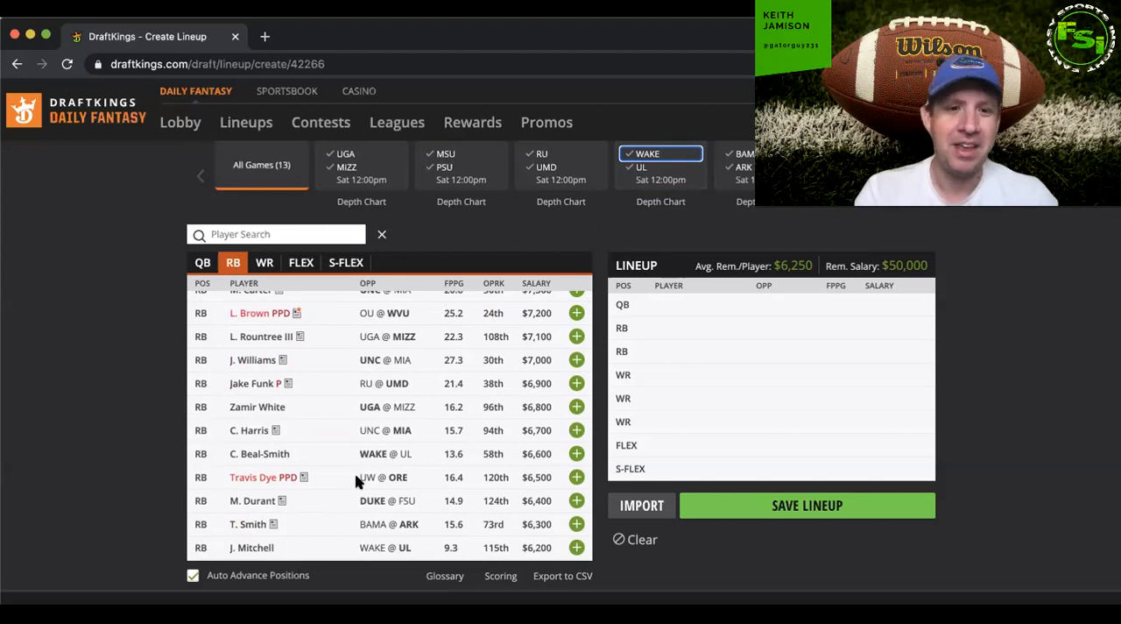
{"action": "scroll", "scroll_direction": "down", "scroll_amount": 3}
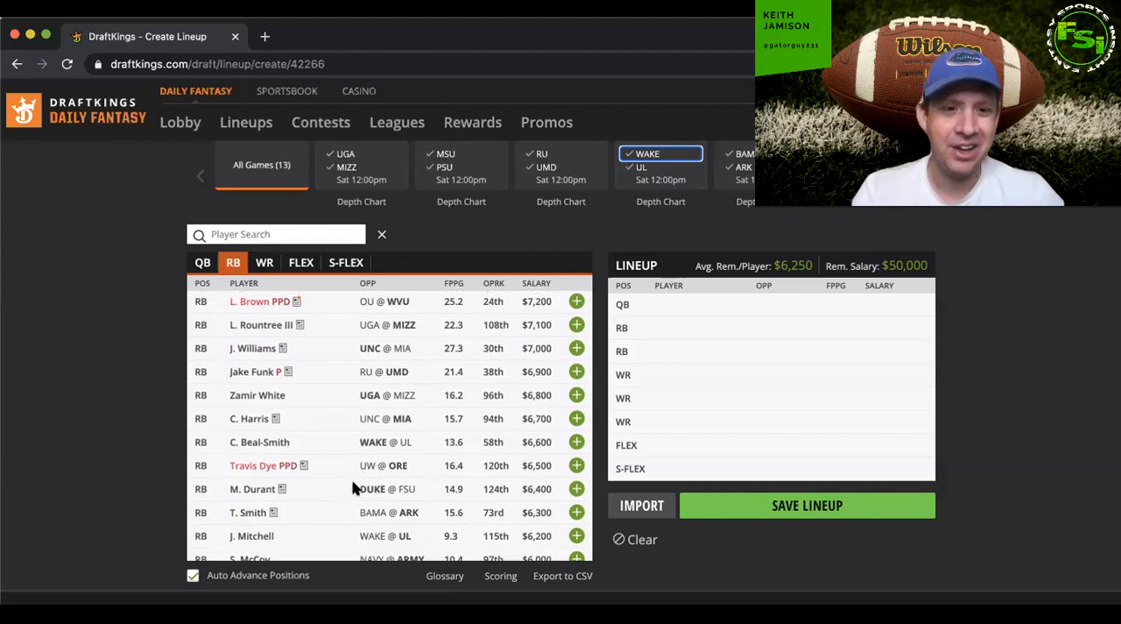
{"action": "scroll", "scroll_direction": "down", "scroll_amount": 3}
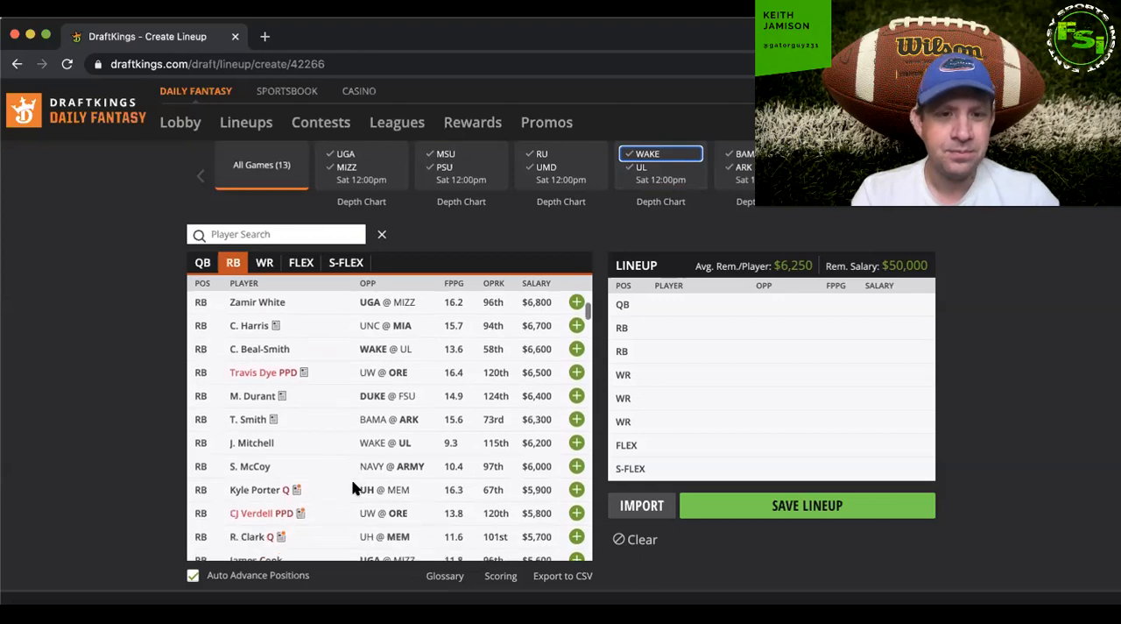
{"action": "scroll", "scroll_direction": "down", "scroll_amount": 3}
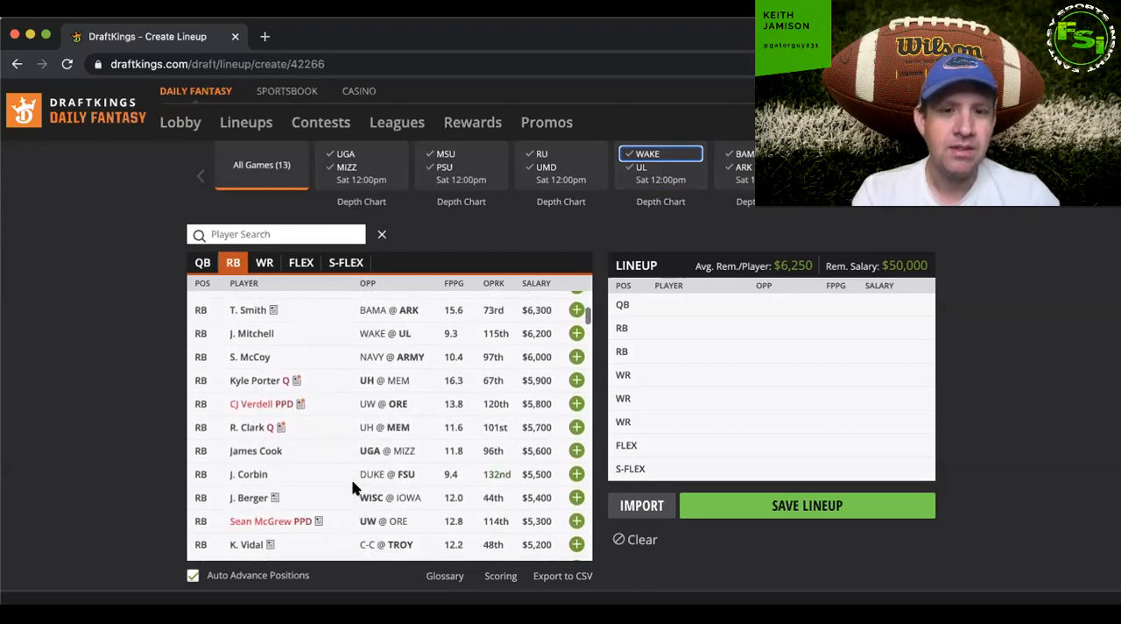
{"action": "scroll", "scroll_direction": "down", "scroll_amount": 3}
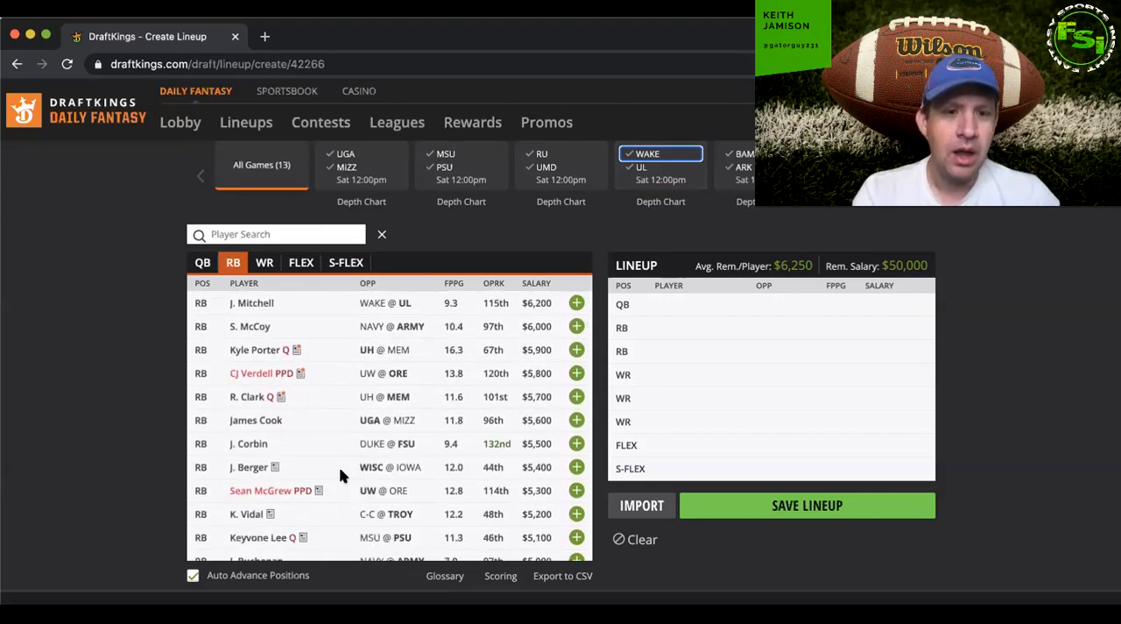
{"action": "scroll", "scroll_direction": "down", "scroll_amount": 3}
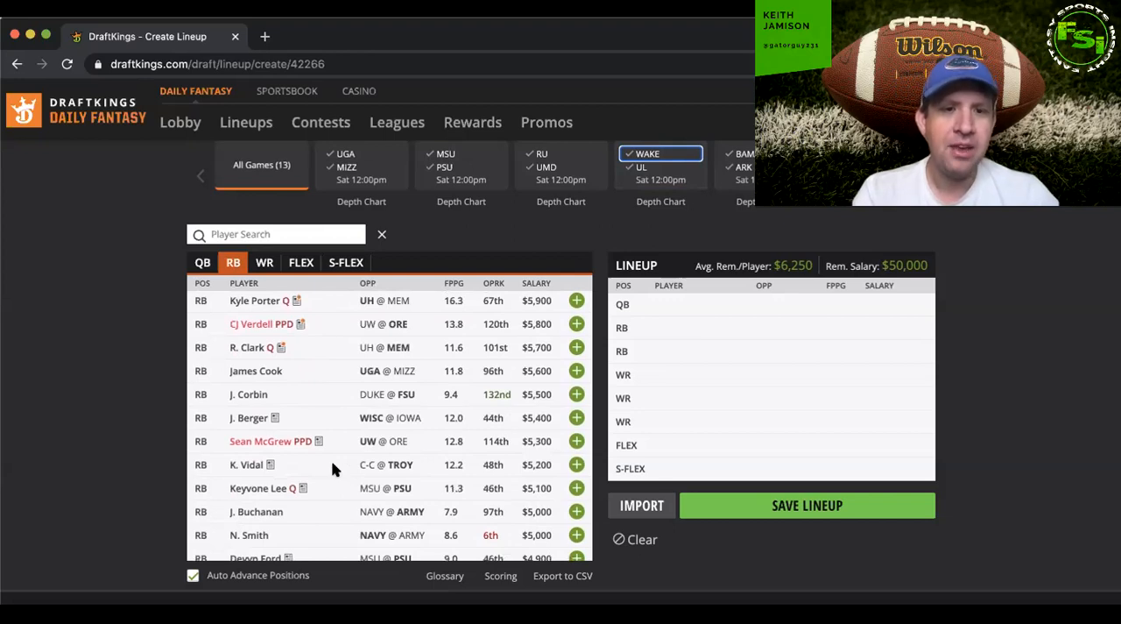
{"action": "mouse_move", "coordinate": [348, 464]}
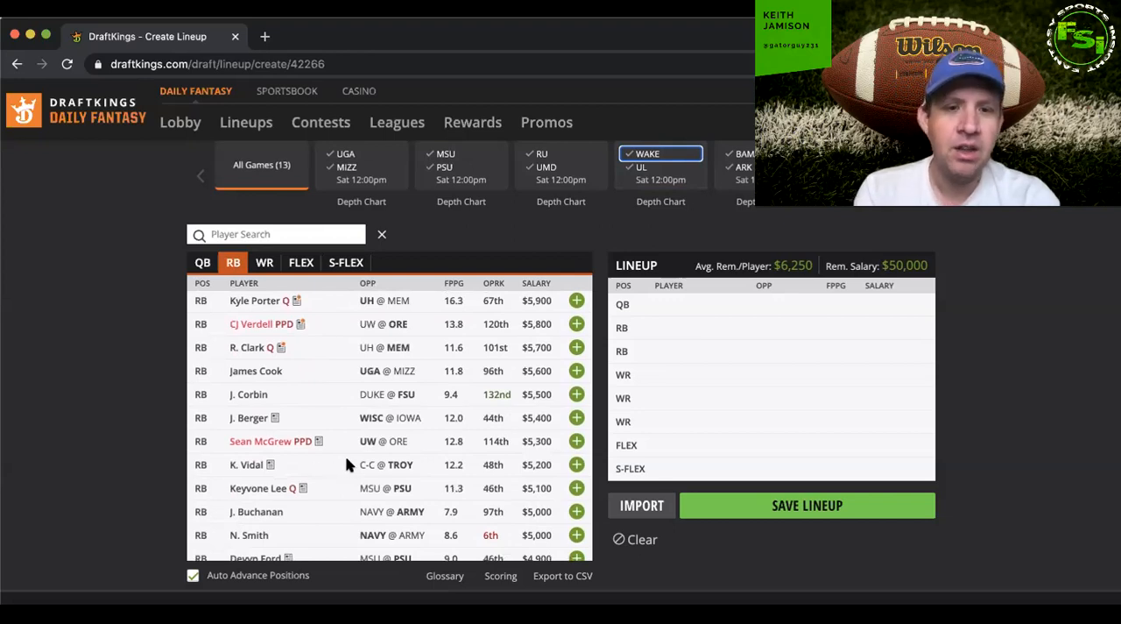
{"action": "mouse_move", "coordinate": [442, 462]}
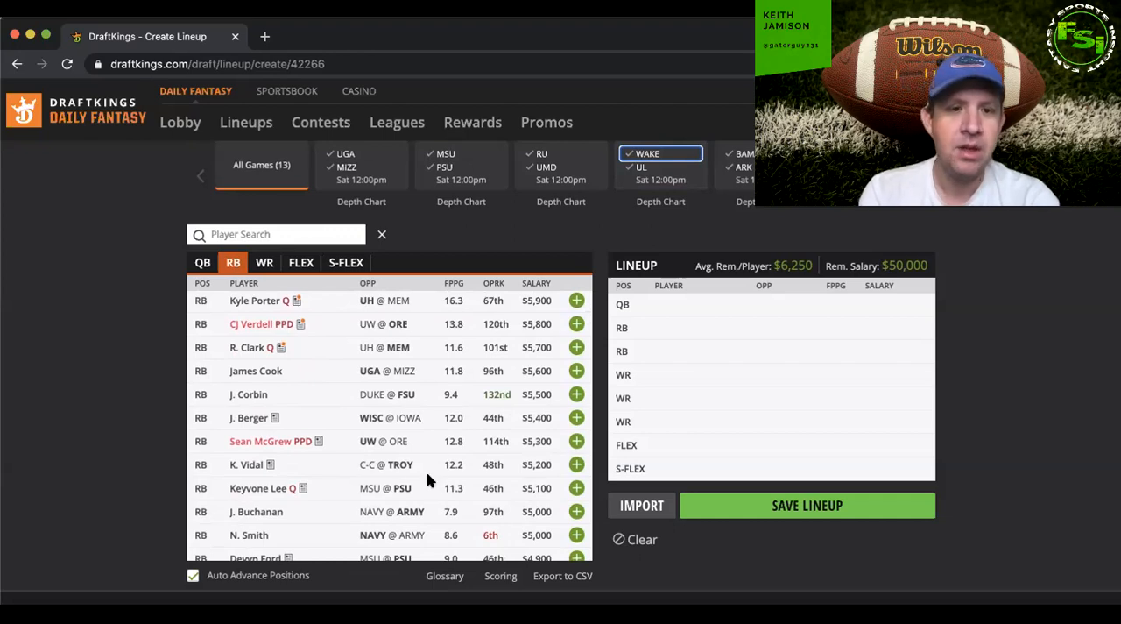
{"action": "mouse_move", "coordinate": [409, 468]}
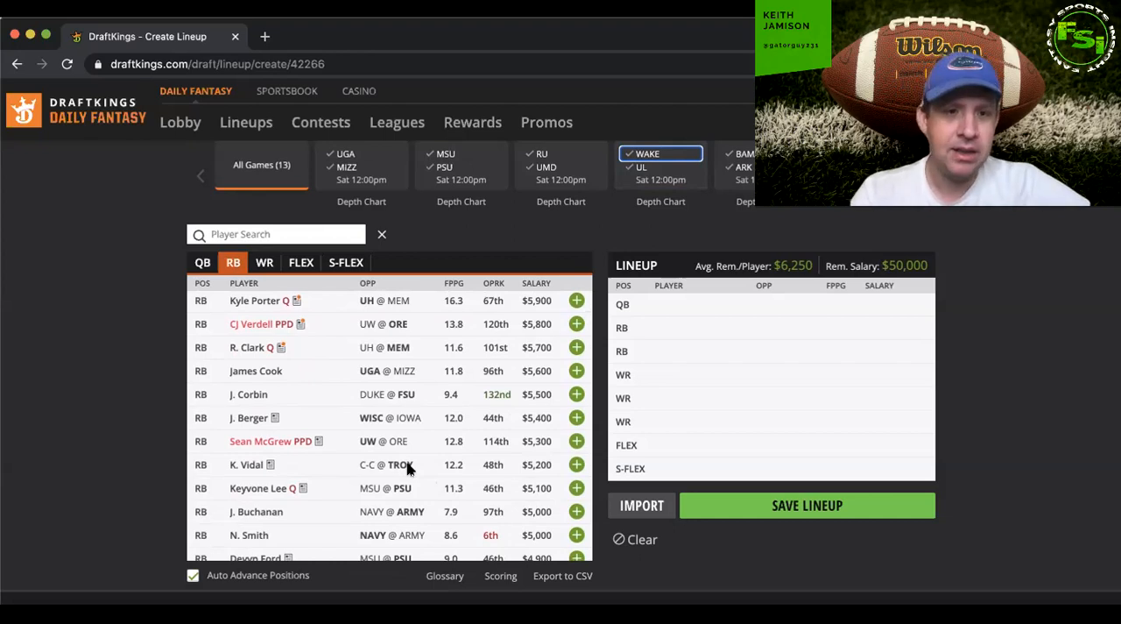
{"action": "scroll", "scroll_direction": "down", "scroll_amount": 3}
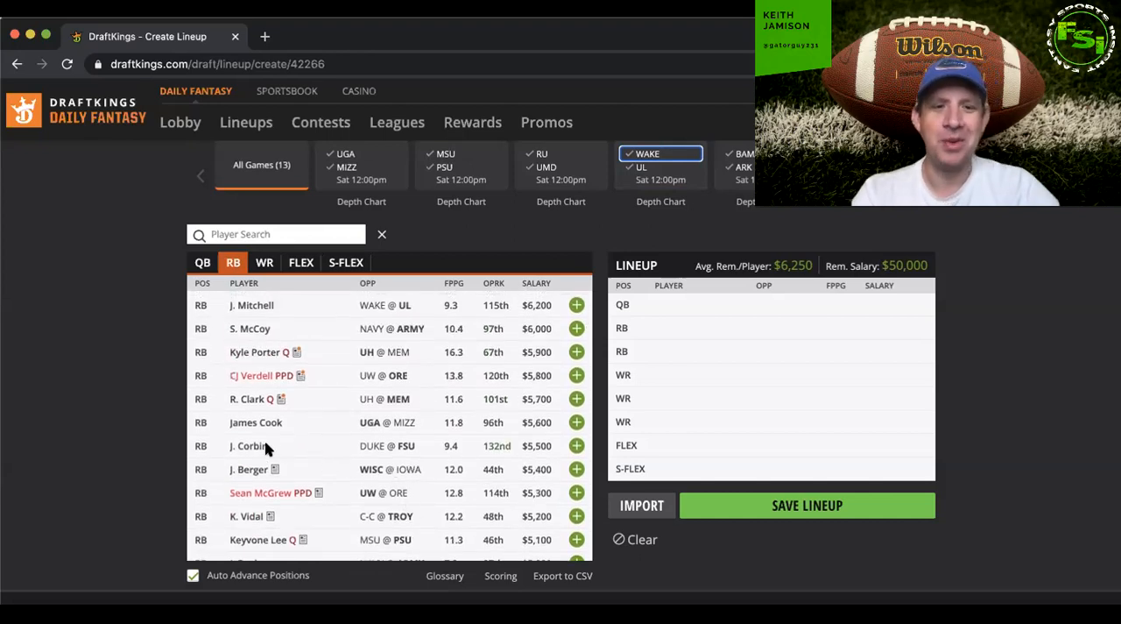
{"action": "left_click", "coordinate": [249, 446]}
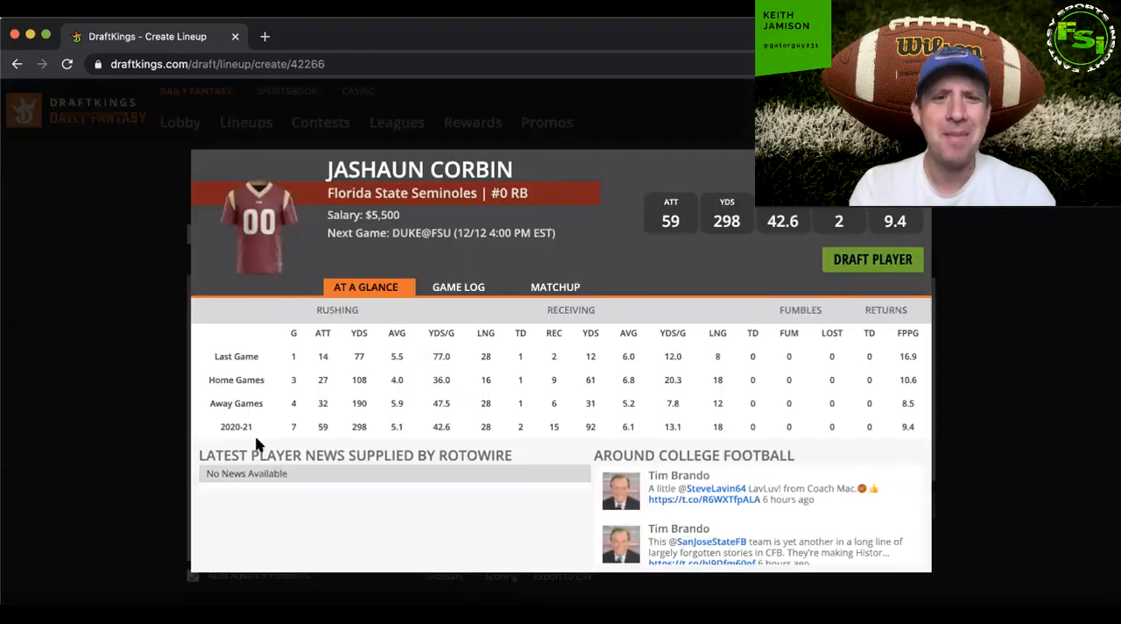
{"action": "left_click", "coordinate": [457, 286]}
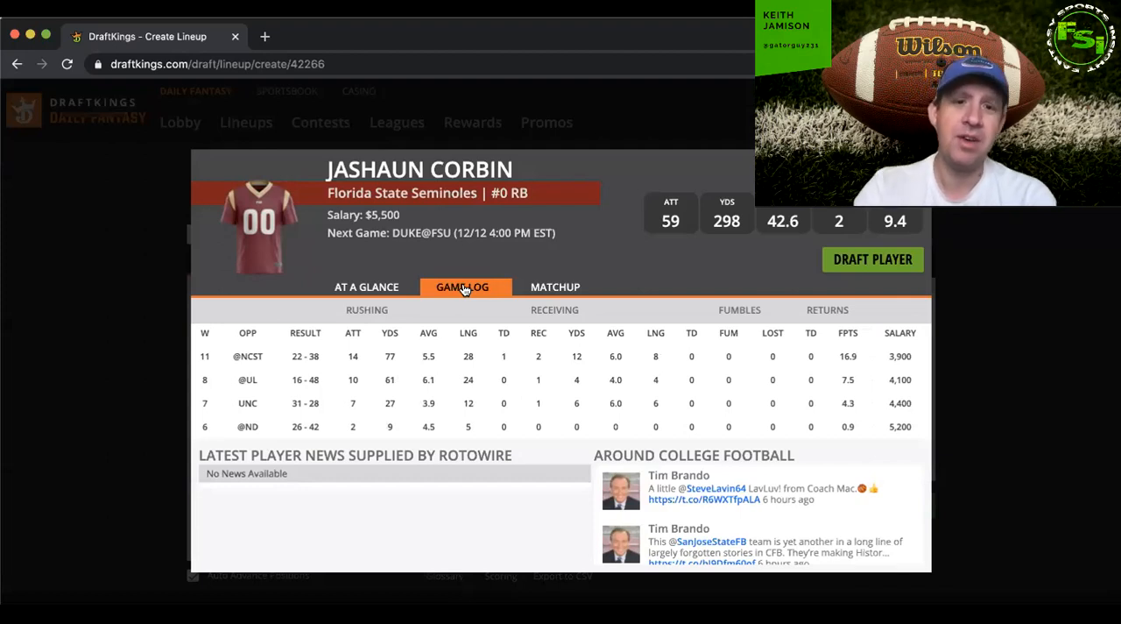
{"action": "mouse_move", "coordinate": [658, 403]}
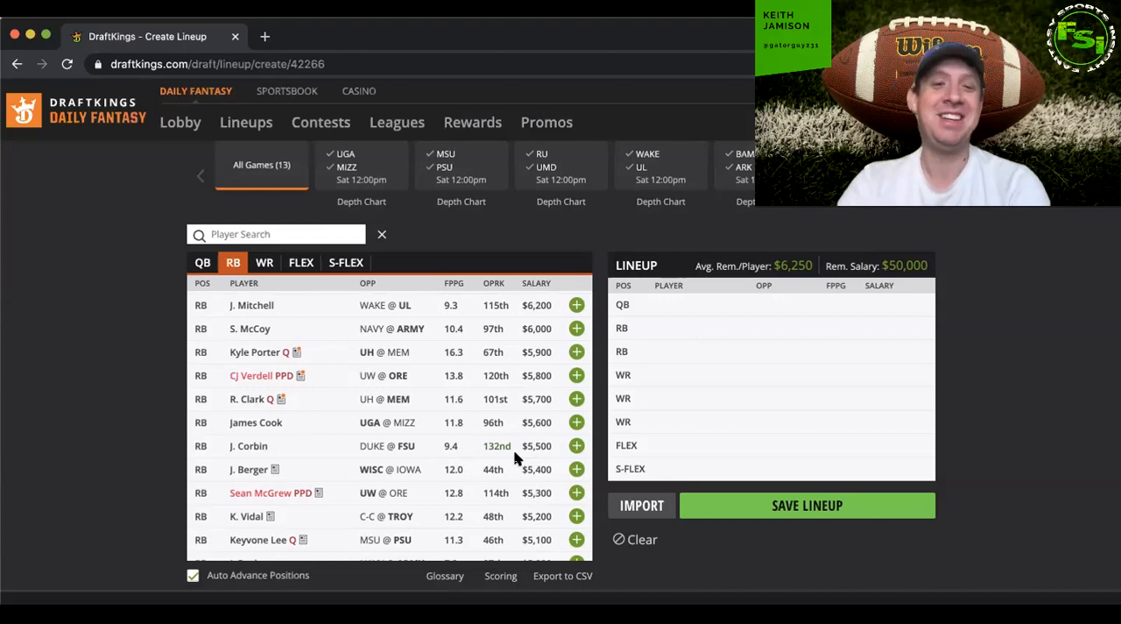
- Scroll through the running backs, then filter to wide receivers topped by $10,000
{"action": "scroll", "scroll_direction": "down", "scroll_amount": 3}
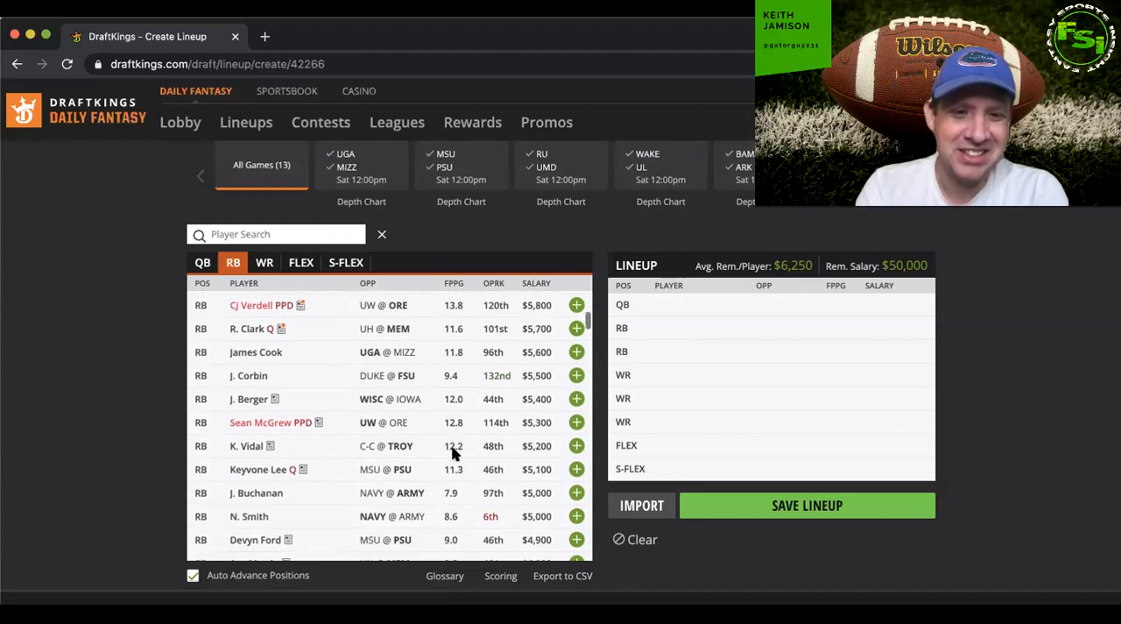
{"action": "scroll", "scroll_direction": "down", "scroll_amount": 3}
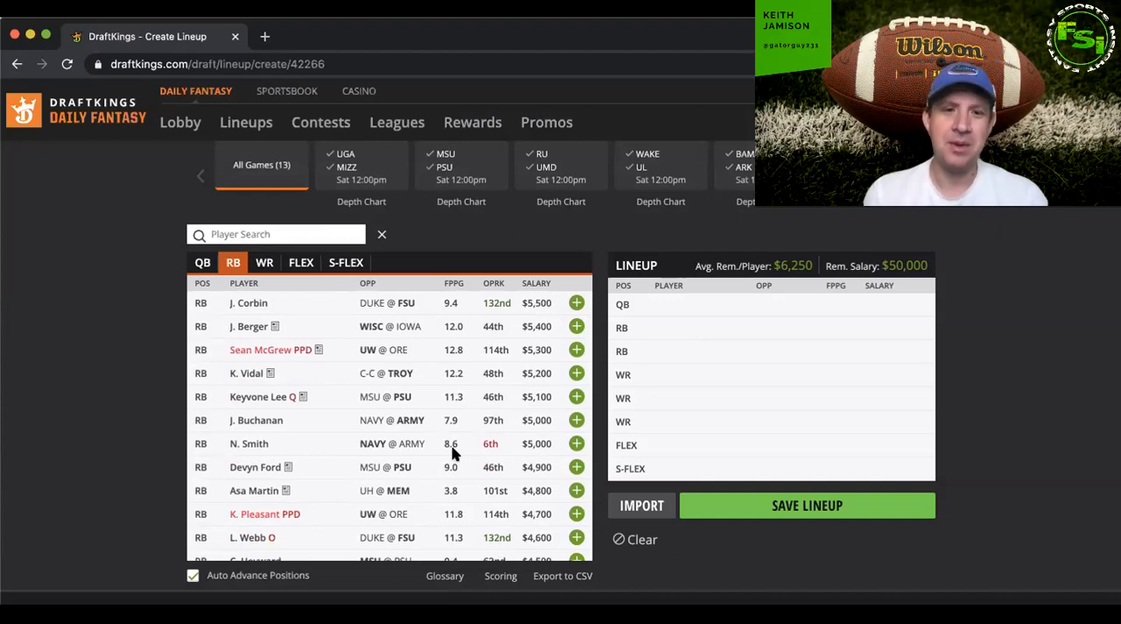
{"action": "mouse_move", "coordinate": [444, 492]}
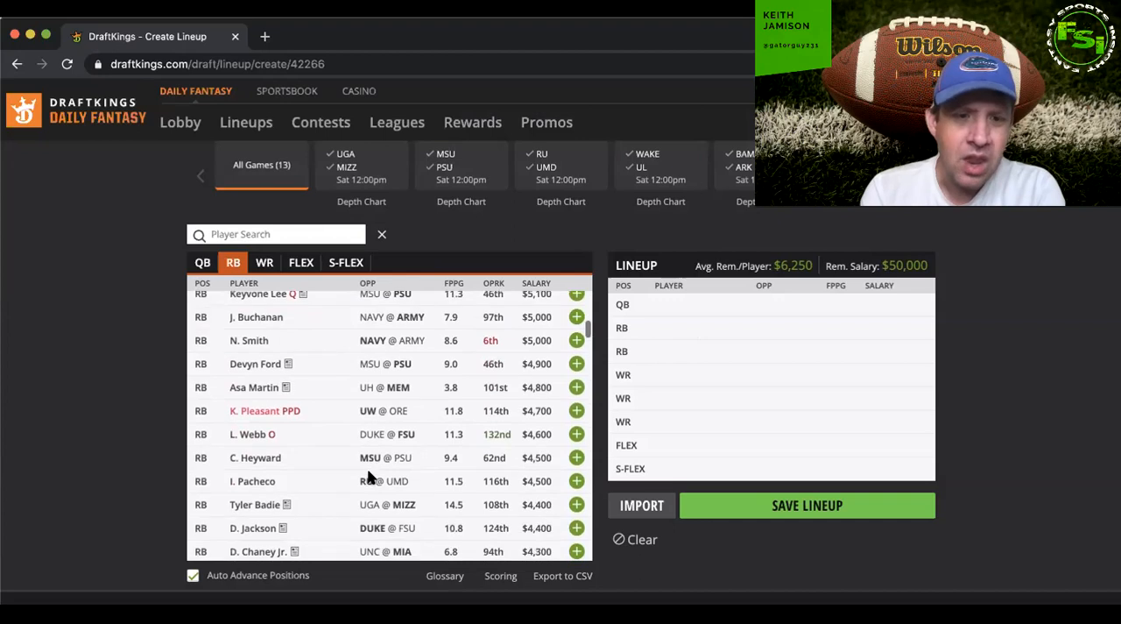
{"action": "scroll", "scroll_direction": "down", "scroll_amount": 3}
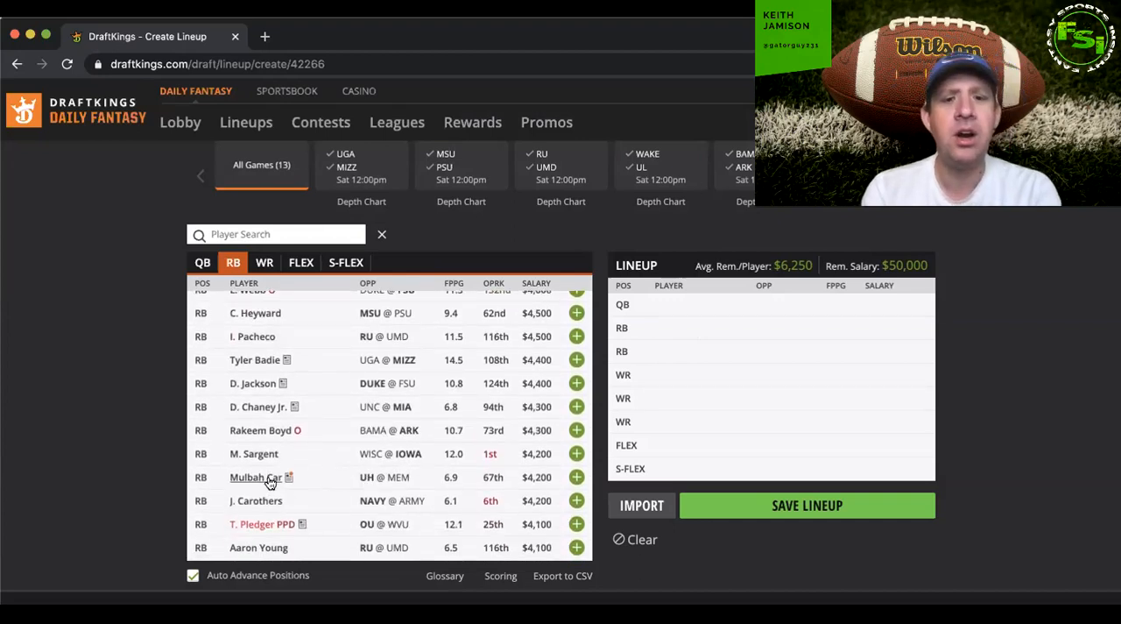
{"action": "mouse_move", "coordinate": [268, 480]}
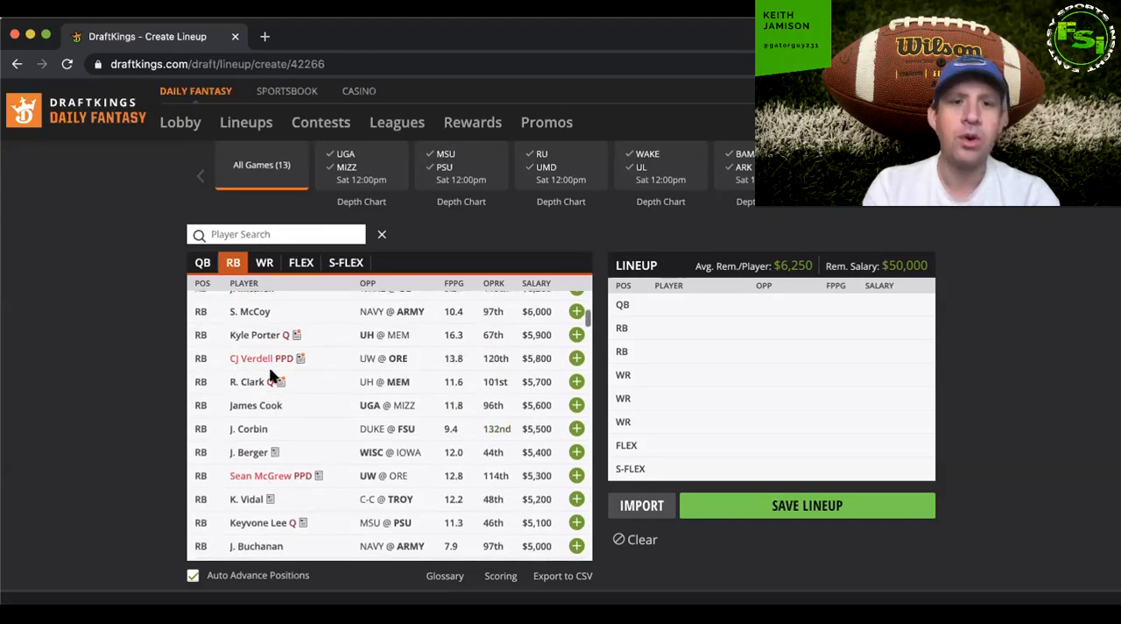
{"action": "scroll", "scroll_direction": "down", "scroll_amount": 3}
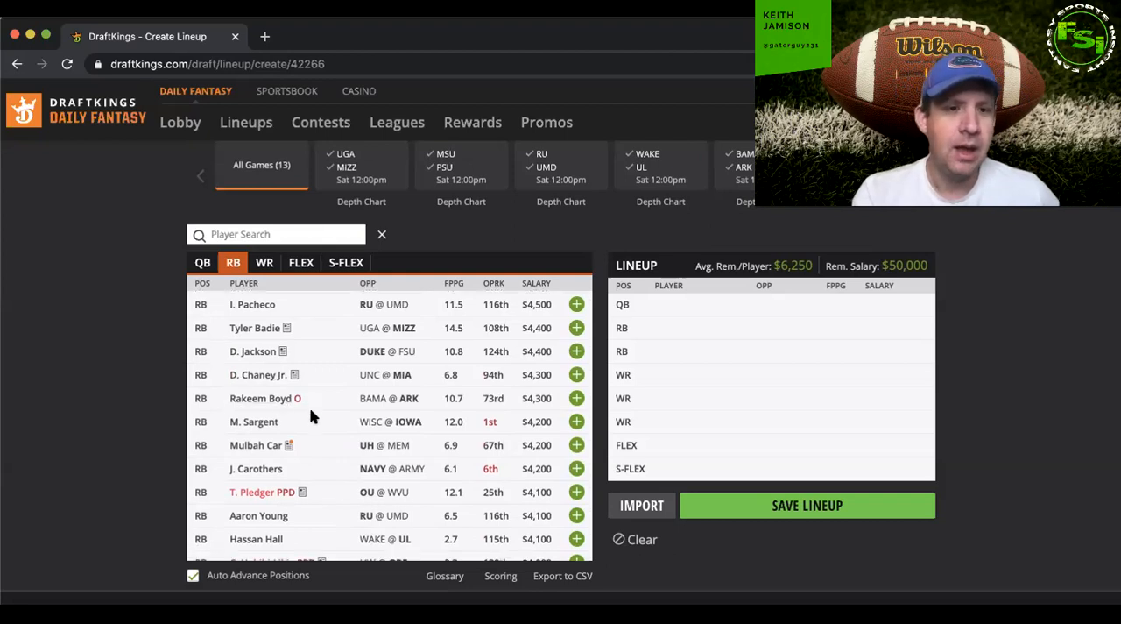
{"action": "scroll", "scroll_direction": "down", "scroll_amount": 3}
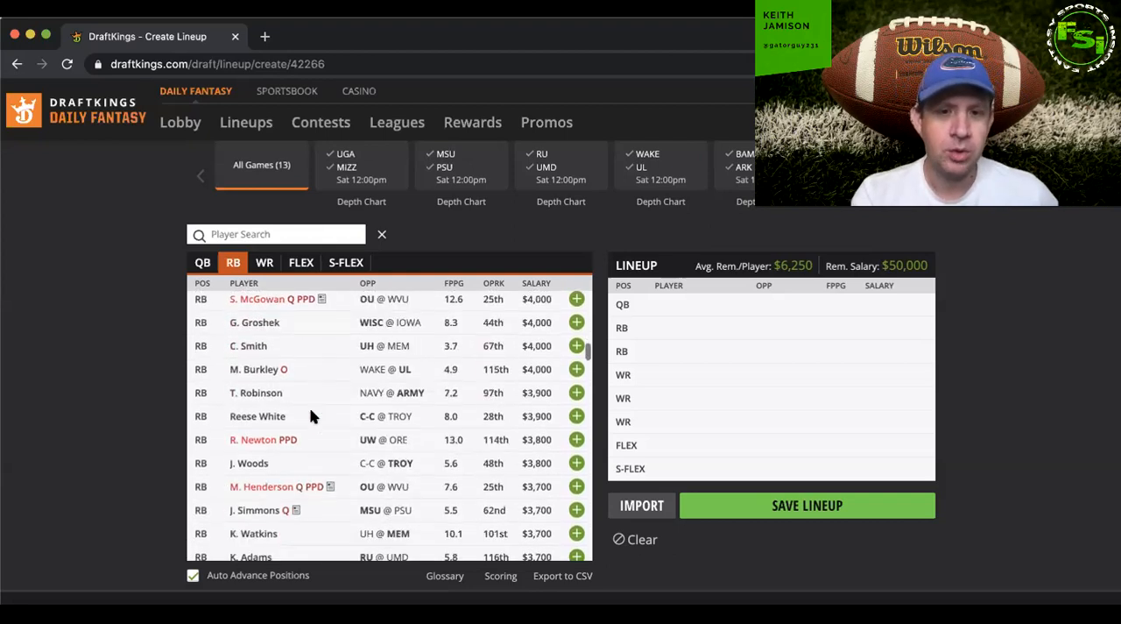
{"action": "scroll", "scroll_direction": "down", "scroll_amount": 3}
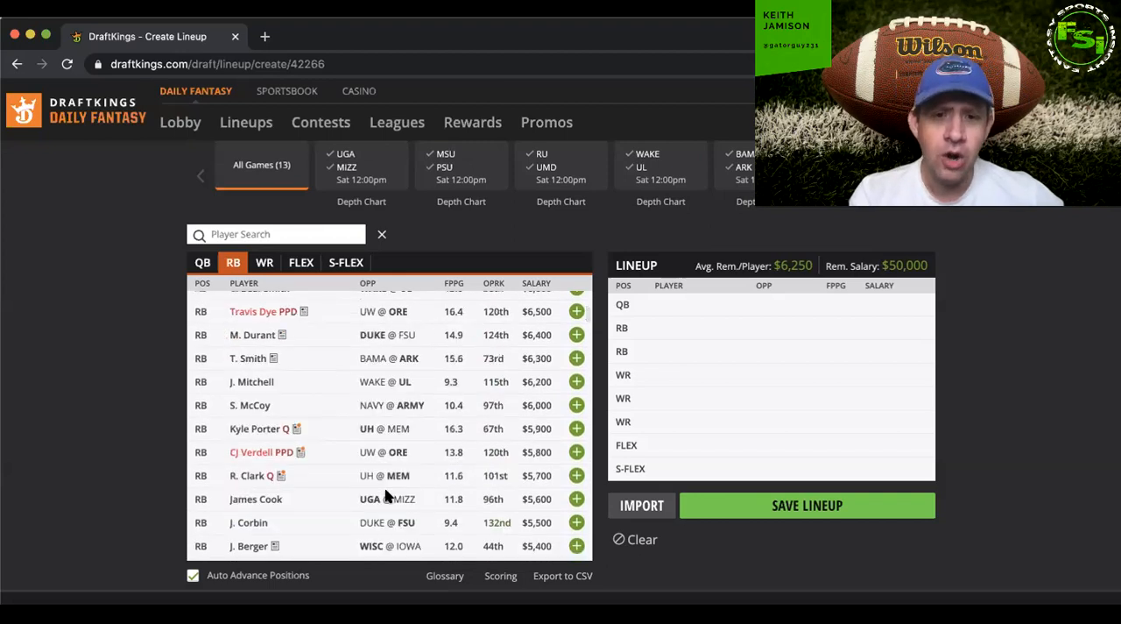
{"action": "scroll", "scroll_direction": "down", "scroll_amount": 3}
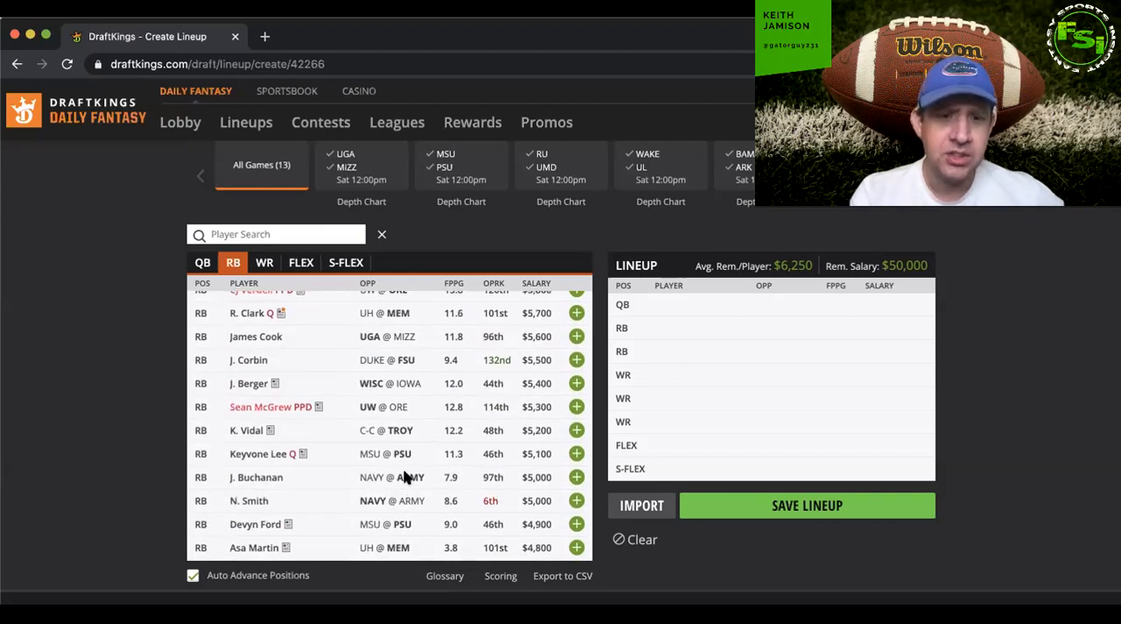
{"action": "scroll", "scroll_direction": "down", "scroll_amount": 3}
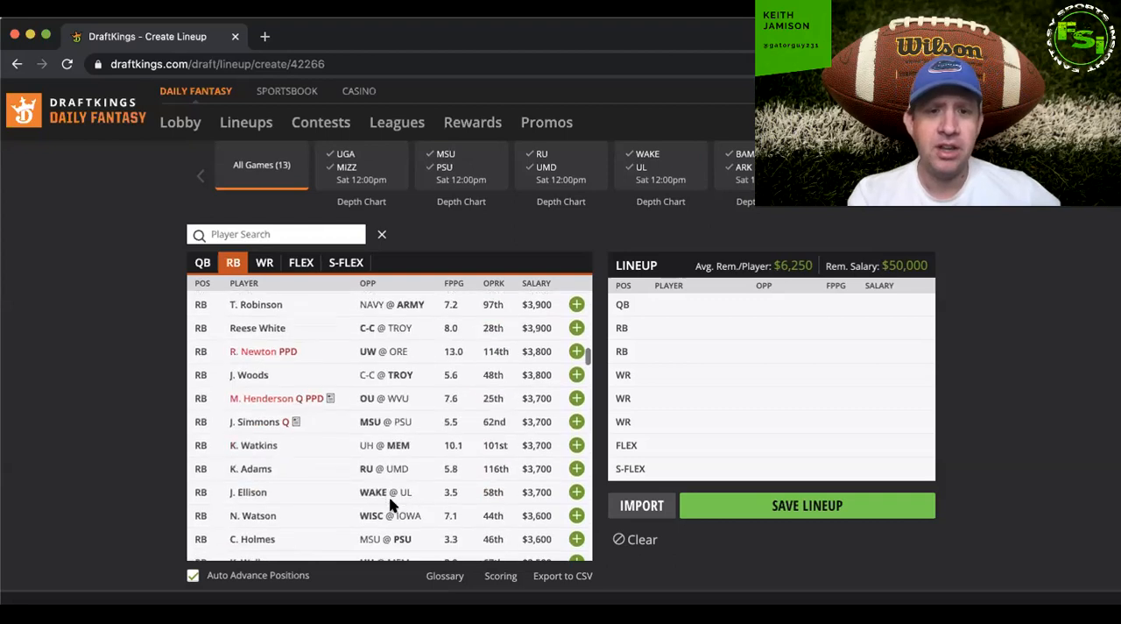
{"action": "scroll", "scroll_direction": "down", "scroll_amount": 3}
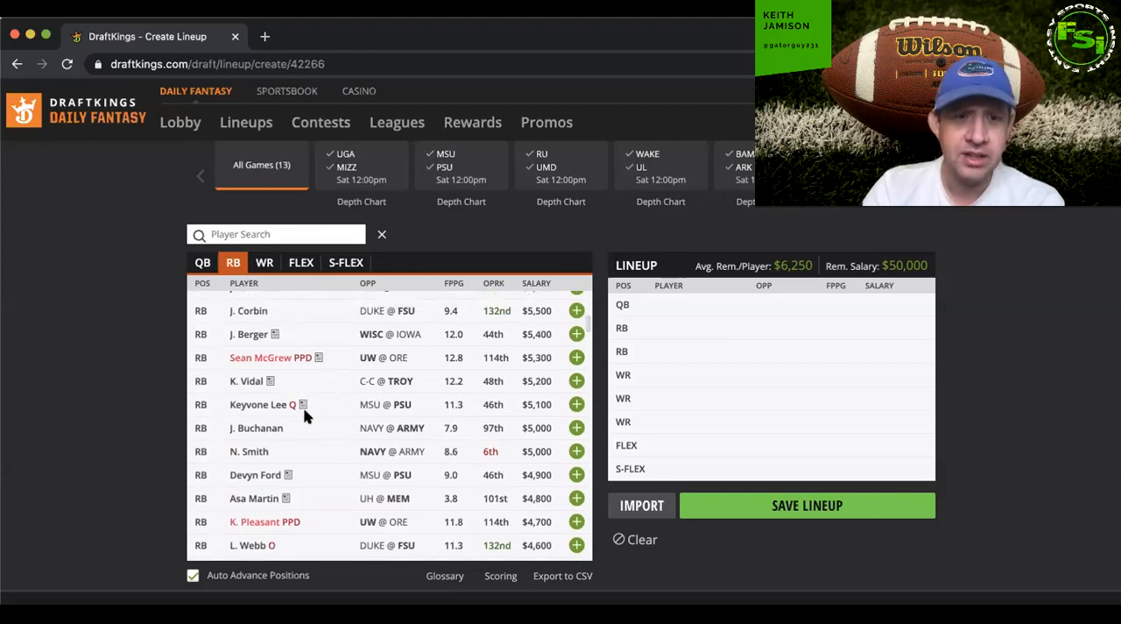
{"action": "mouse_move", "coordinate": [349, 498]}
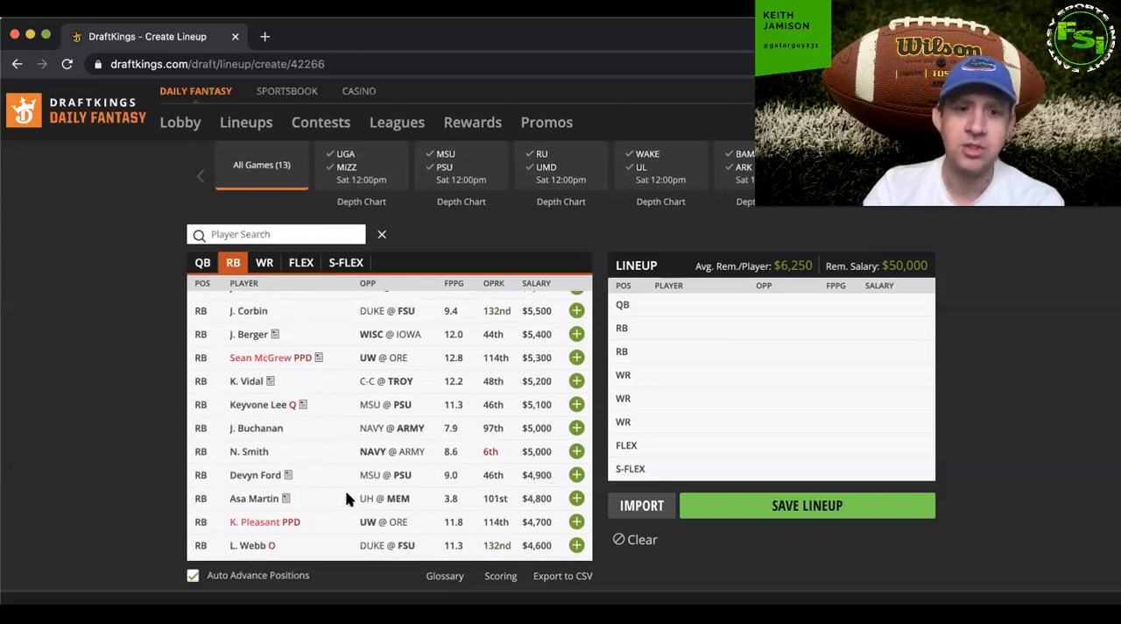
{"action": "left_click", "coordinate": [264, 262]}
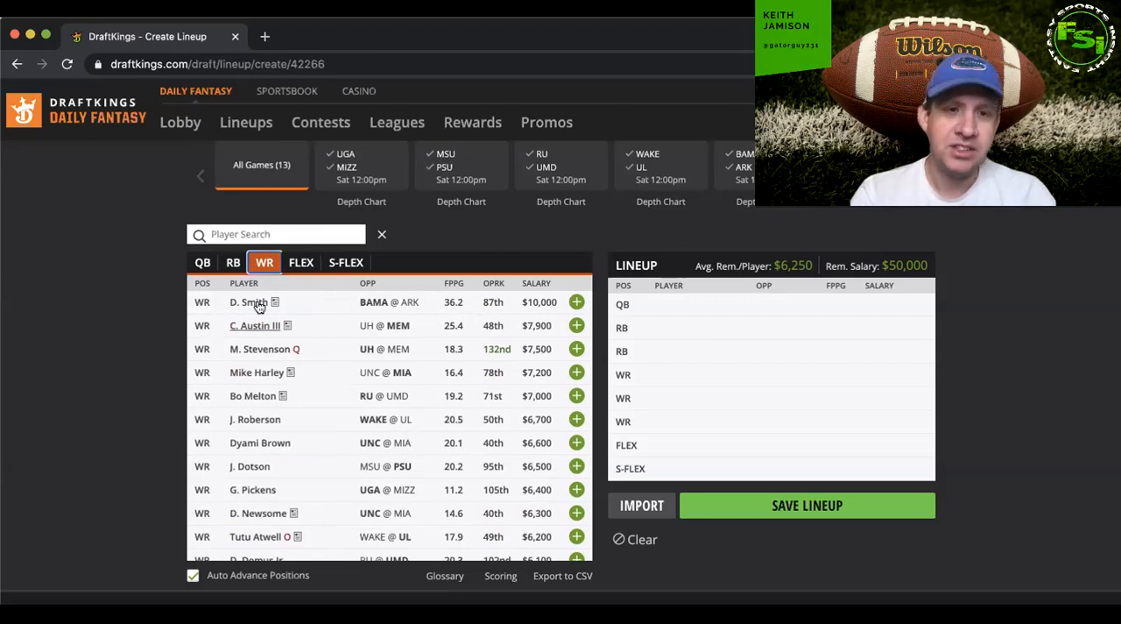
{"action": "left_click", "coordinate": [248, 303]}
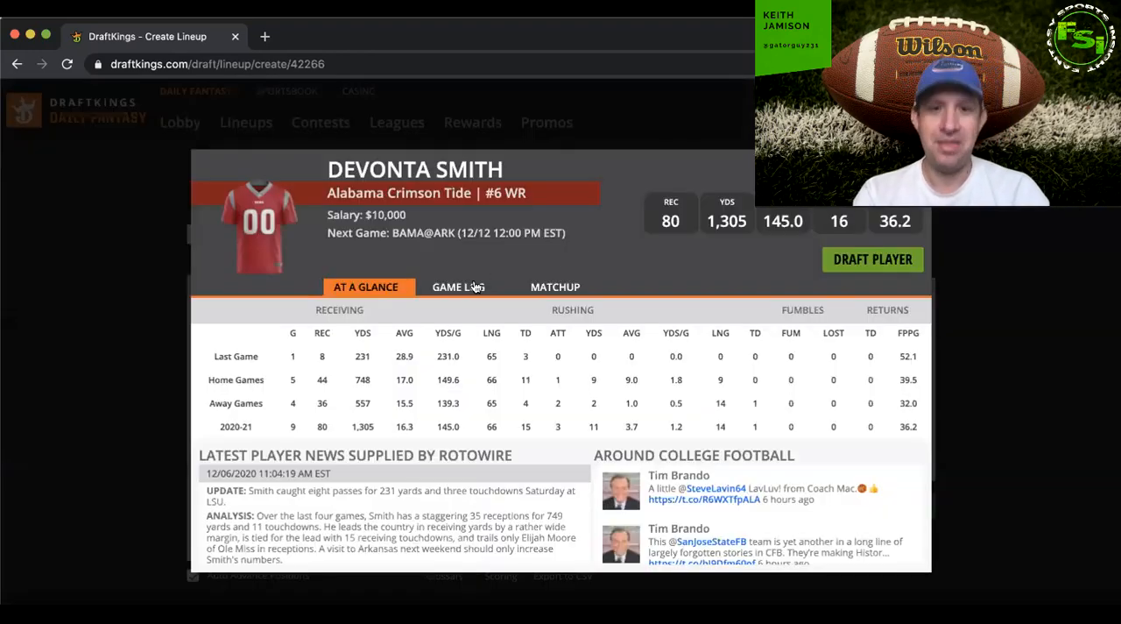
{"action": "left_click", "coordinate": [463, 287]}
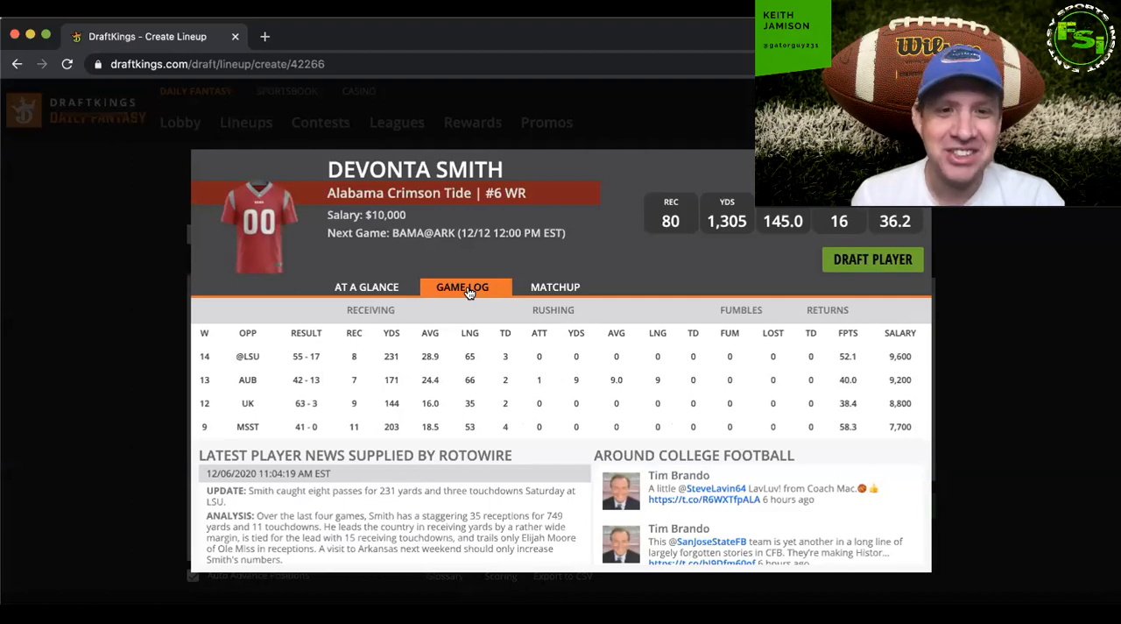
{"action": "mouse_move", "coordinate": [489, 406]}
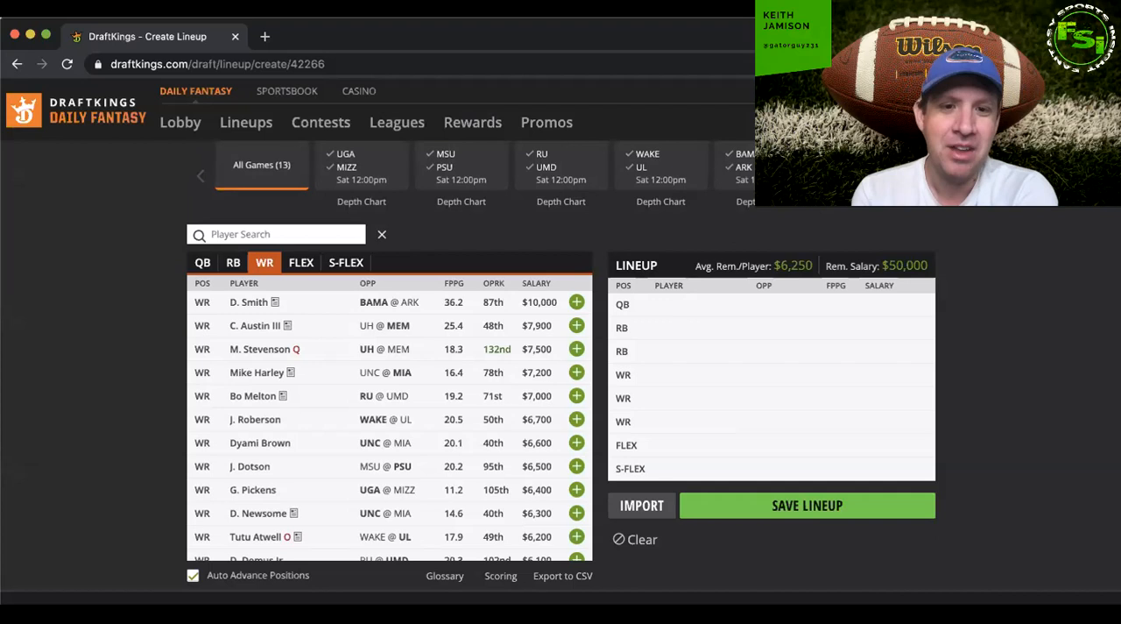
{"action": "left_click", "coordinate": [253, 325]}
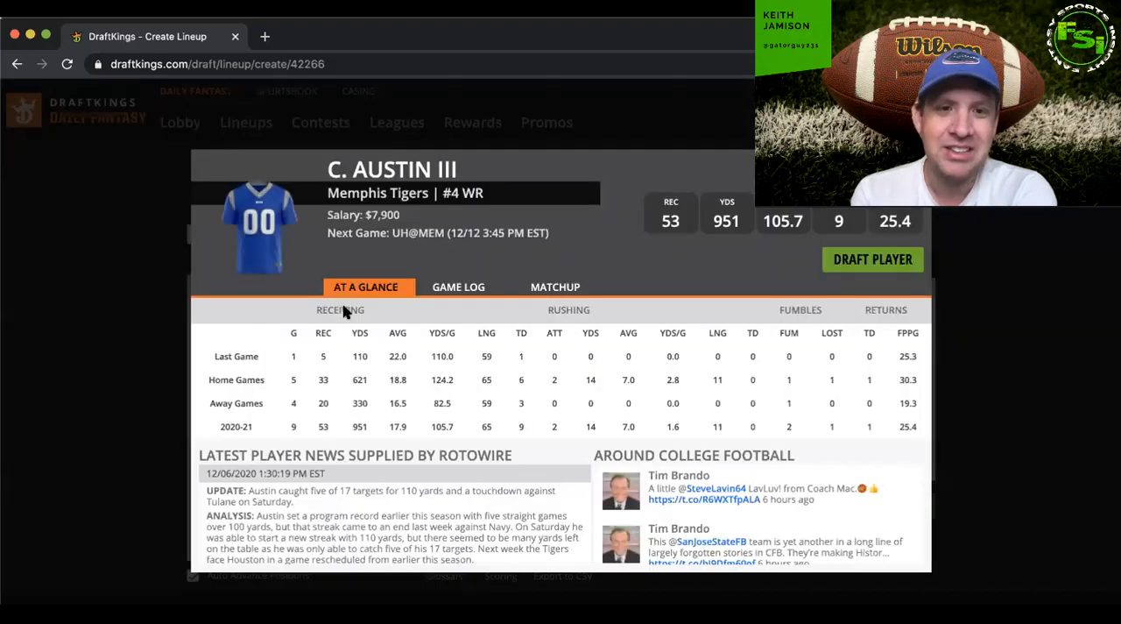
{"action": "left_click", "coordinate": [459, 286]}
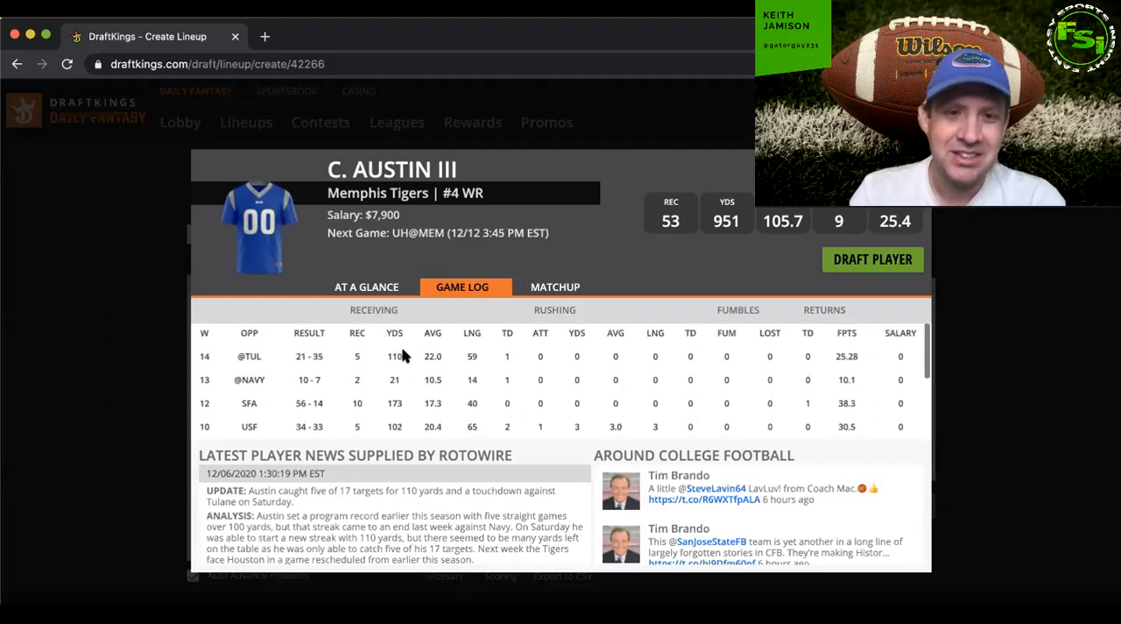
{"action": "scroll", "scroll_direction": "down", "scroll_amount": 3}
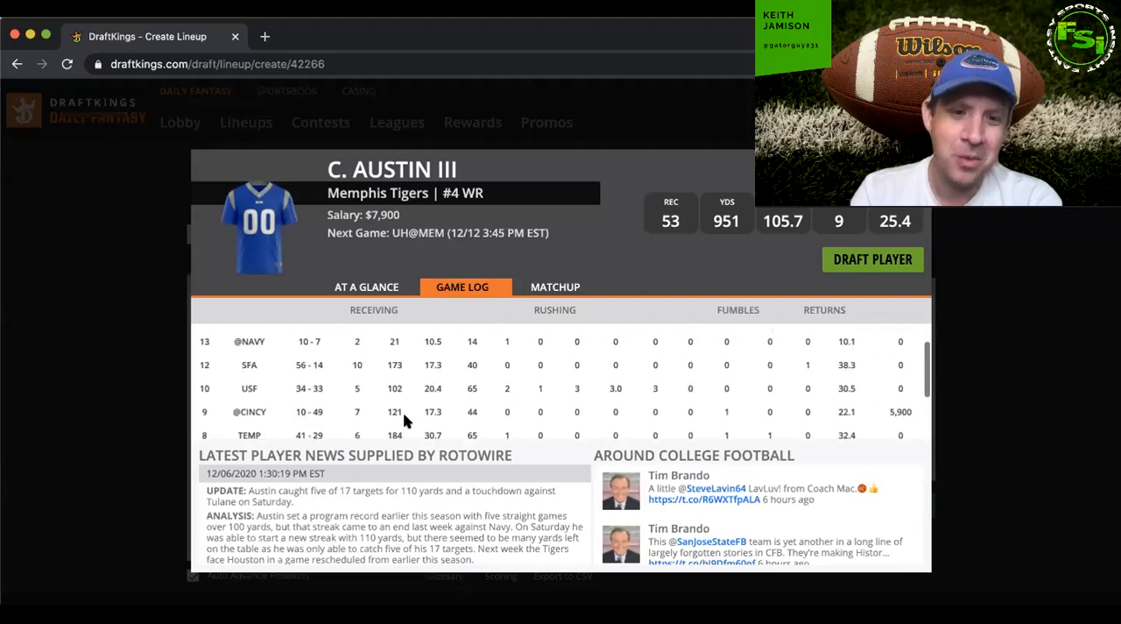
{"action": "scroll", "scroll_direction": "down", "scroll_amount": 3}
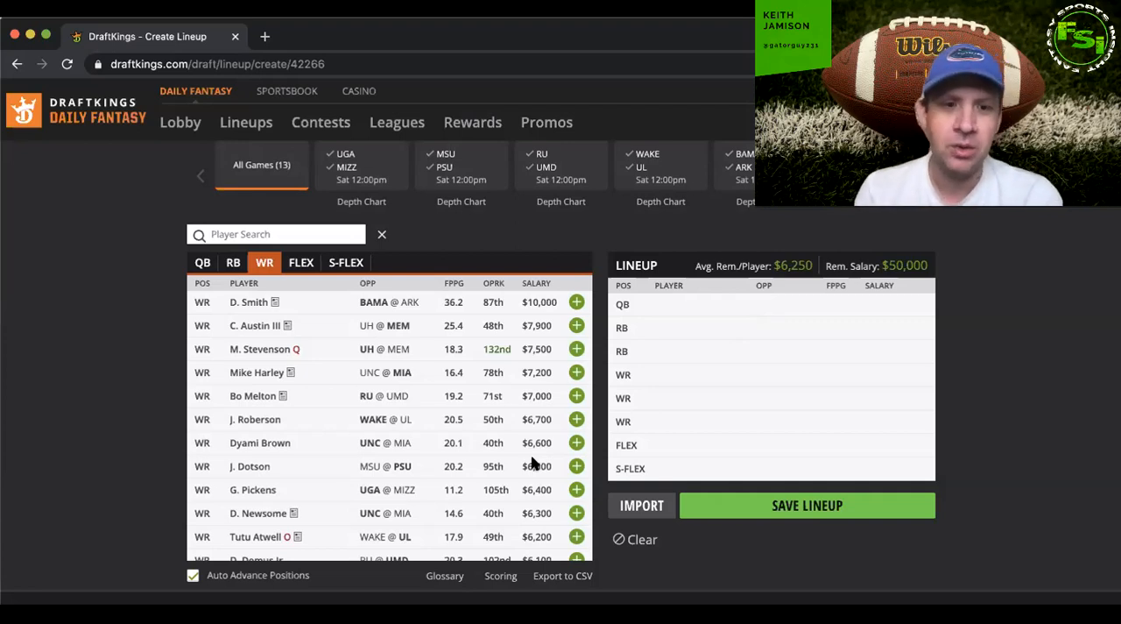
- Open J. Roberson's Wake Forest receiver card and scroll through his game log
{"action": "left_click", "coordinate": [255, 419]}
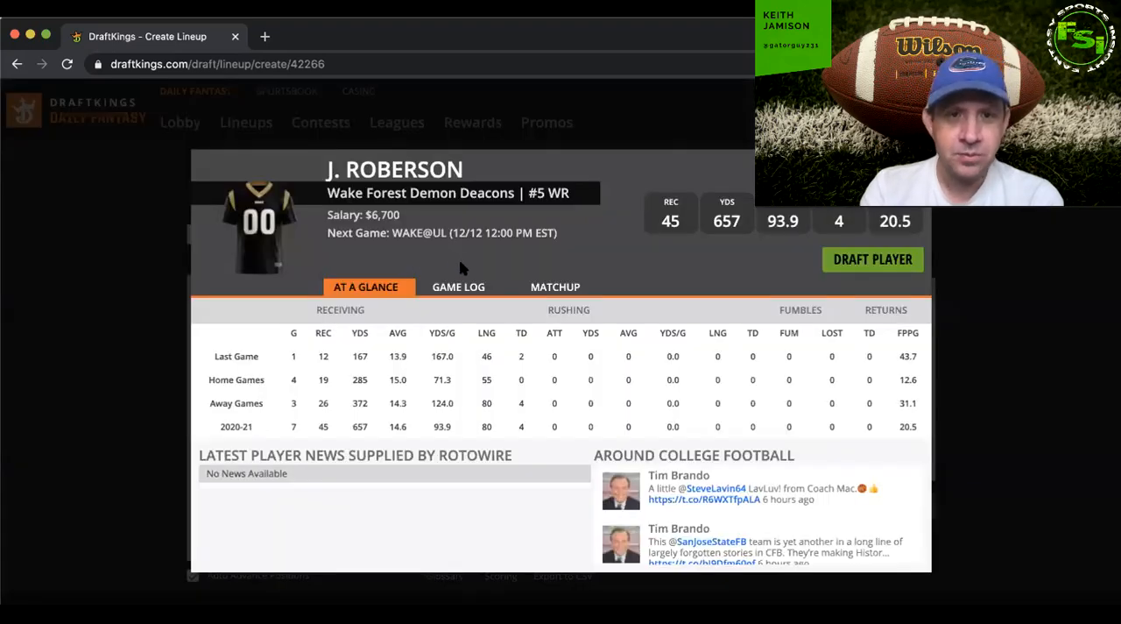
{"action": "left_click", "coordinate": [457, 286]}
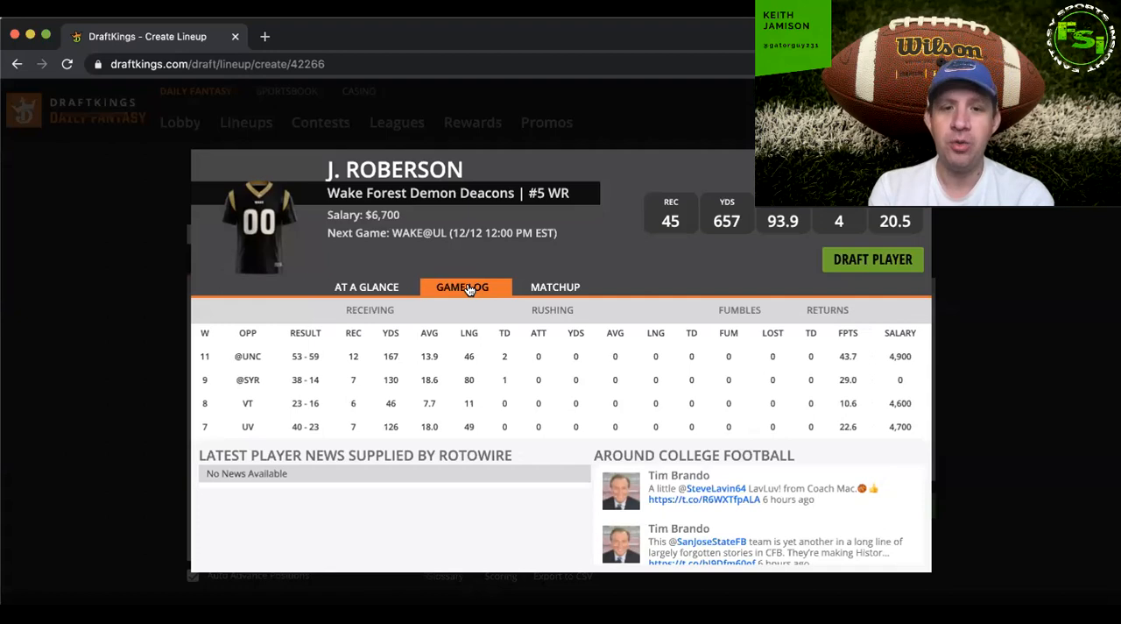
{"action": "scroll", "scroll_direction": "down", "scroll_amount": 3}
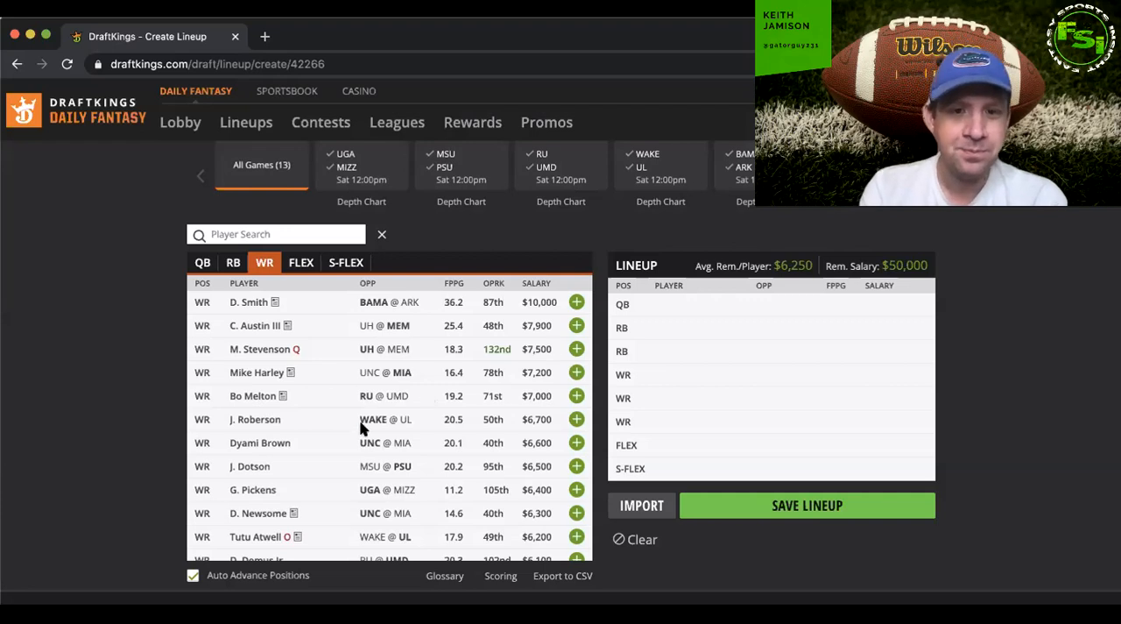
{"action": "scroll", "scroll_direction": "down", "scroll_amount": 3}
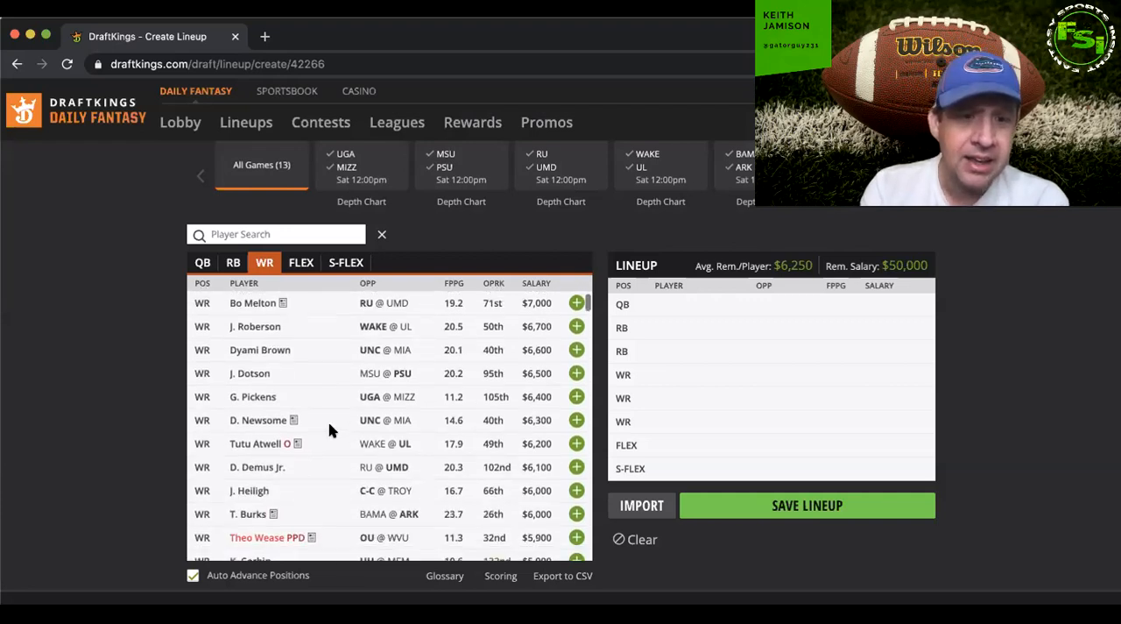
{"action": "mouse_move", "coordinate": [257, 469]}
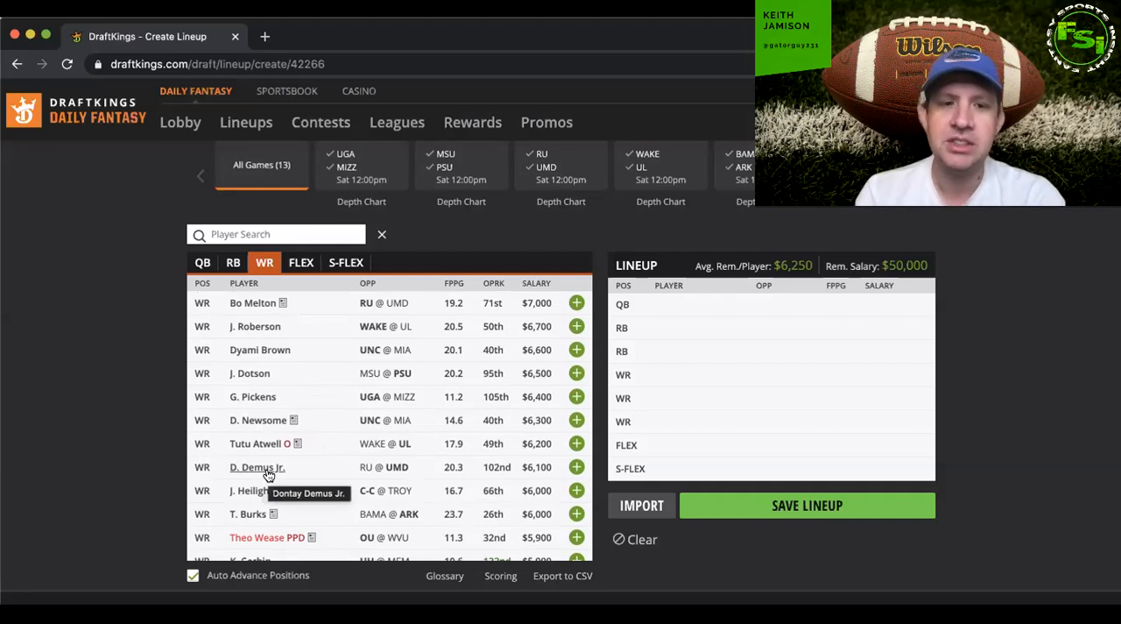
{"action": "scroll", "scroll_direction": "down", "scroll_amount": 3}
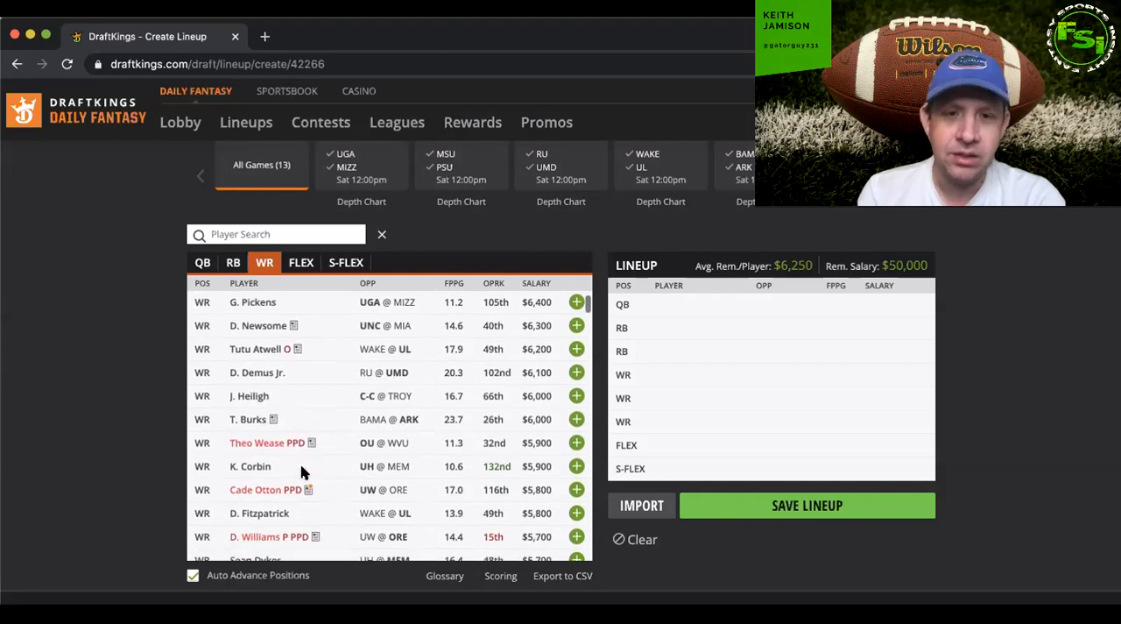
{"action": "left_click", "coordinate": [259, 513]}
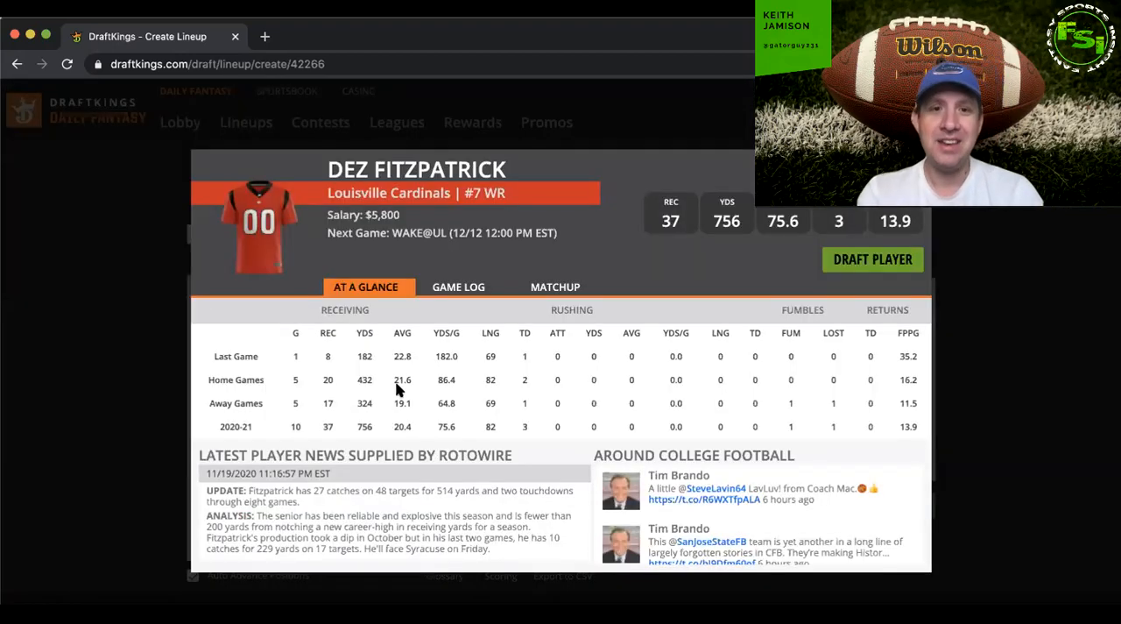
{"action": "left_click", "coordinate": [460, 286]}
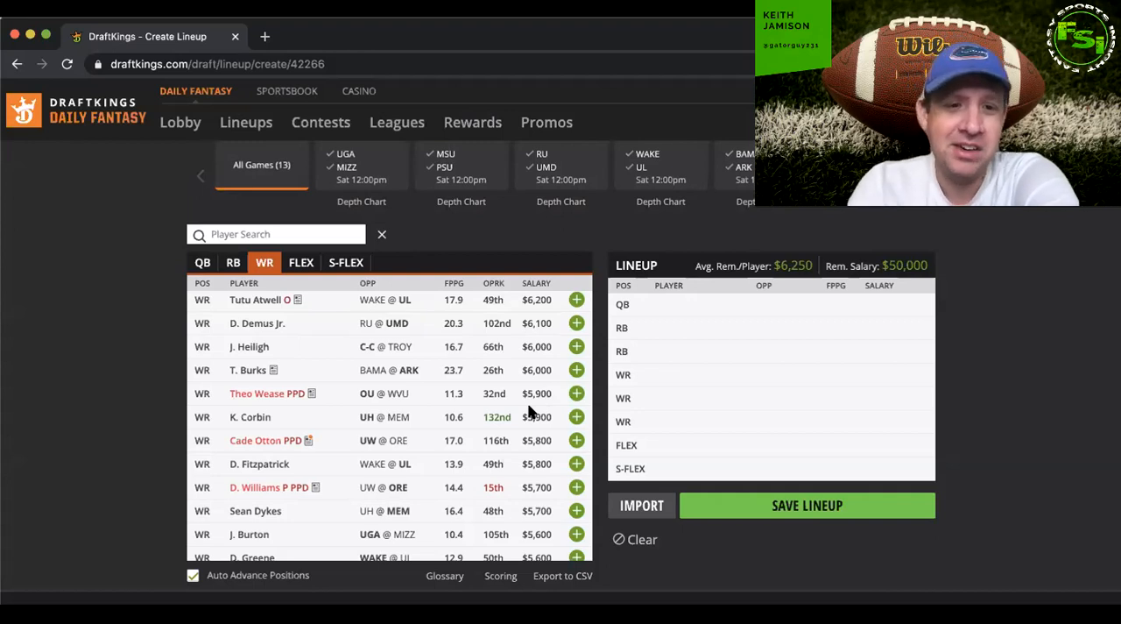
{"action": "scroll", "scroll_direction": "down", "scroll_amount": 3}
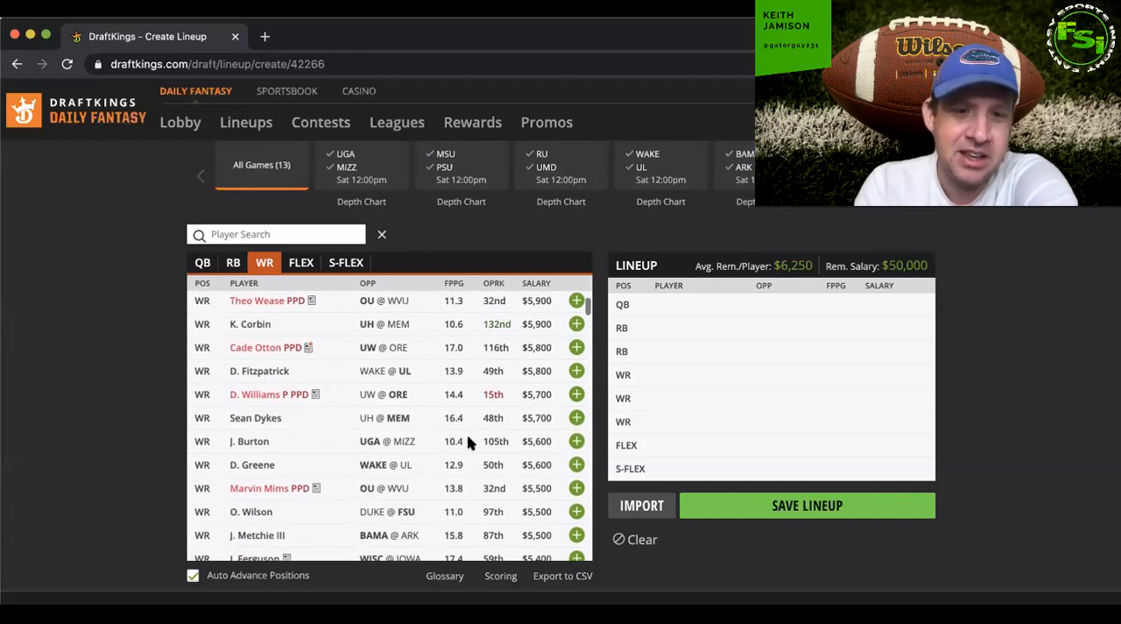
{"action": "mouse_move", "coordinate": [381, 426]}
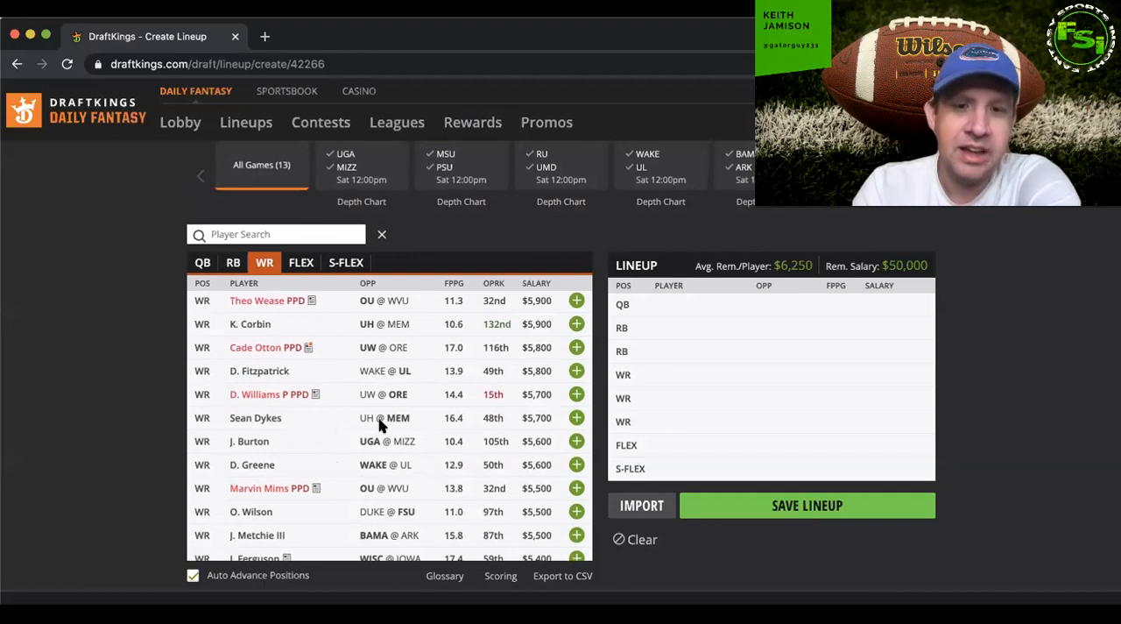
{"action": "mouse_move", "coordinate": [394, 425]}
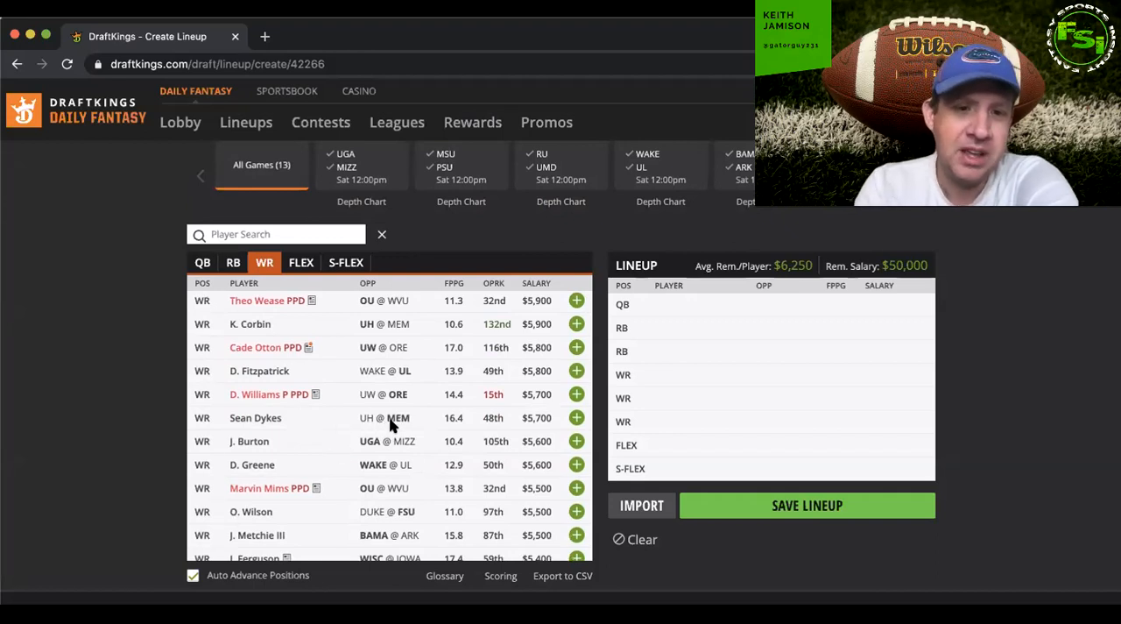
{"action": "scroll", "scroll_direction": "down", "scroll_amount": 3}
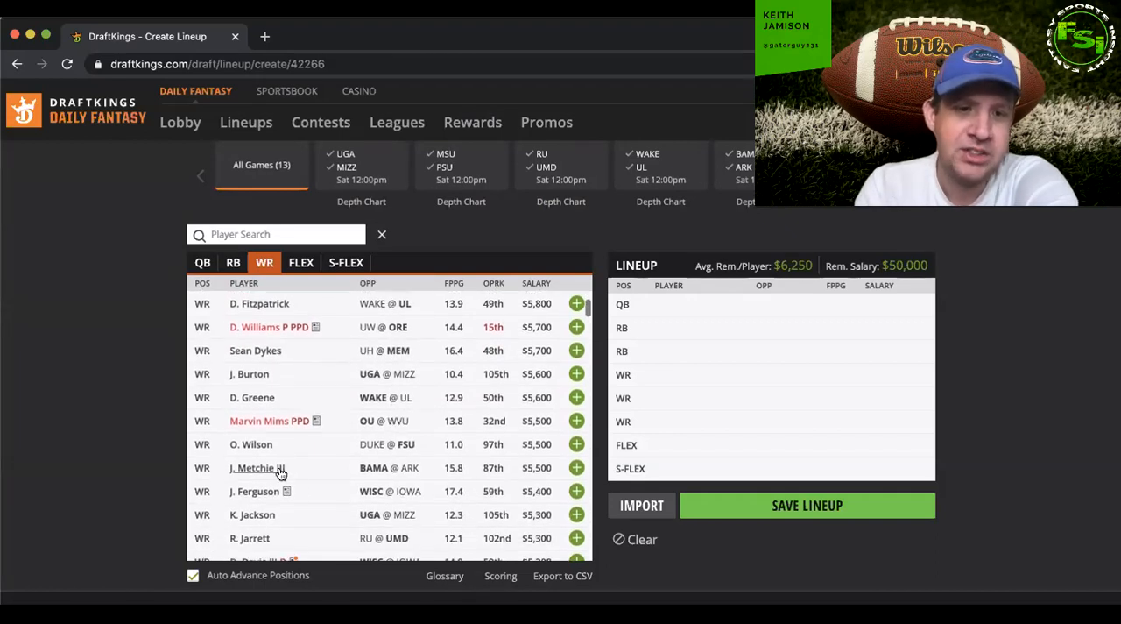
{"action": "left_click", "coordinate": [254, 468]}
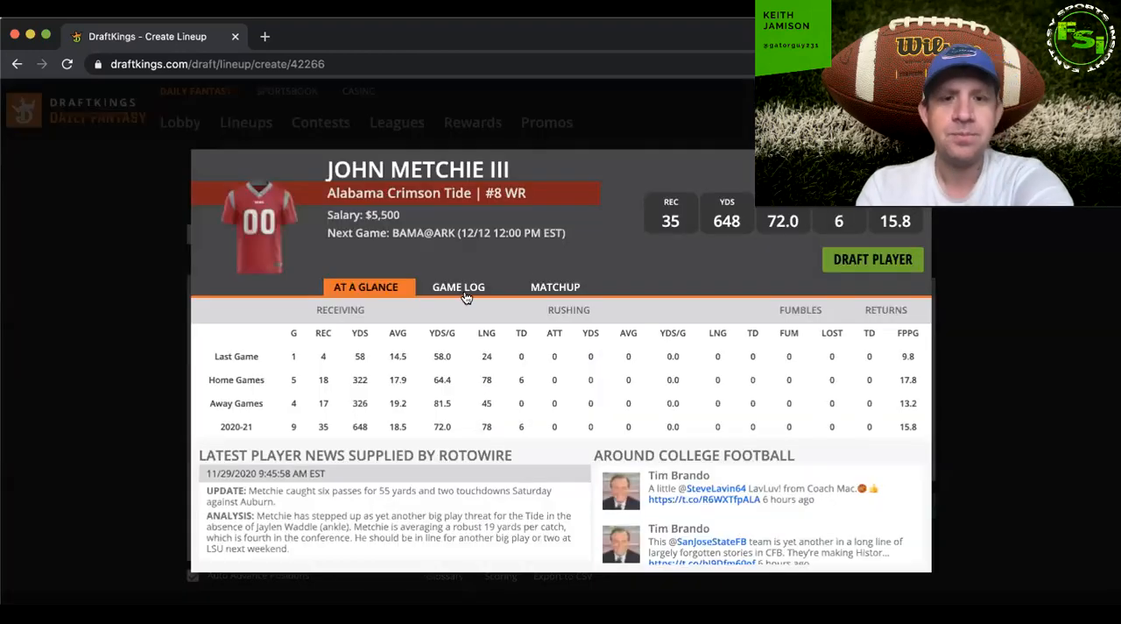
{"action": "left_click", "coordinate": [458, 286]}
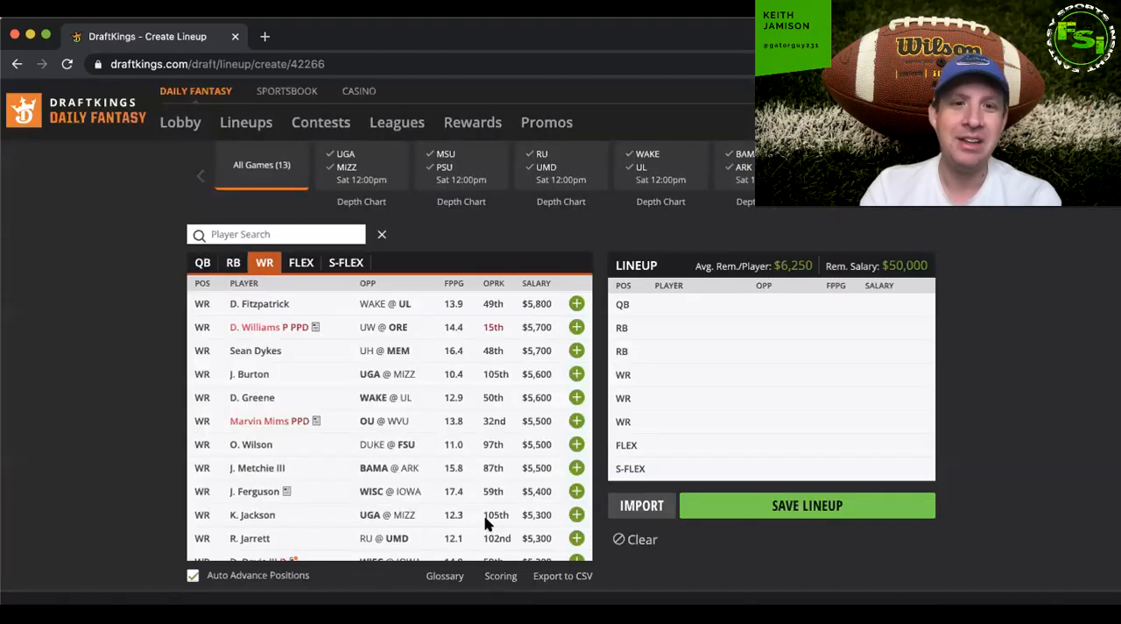
{"action": "mouse_move", "coordinate": [411, 483]}
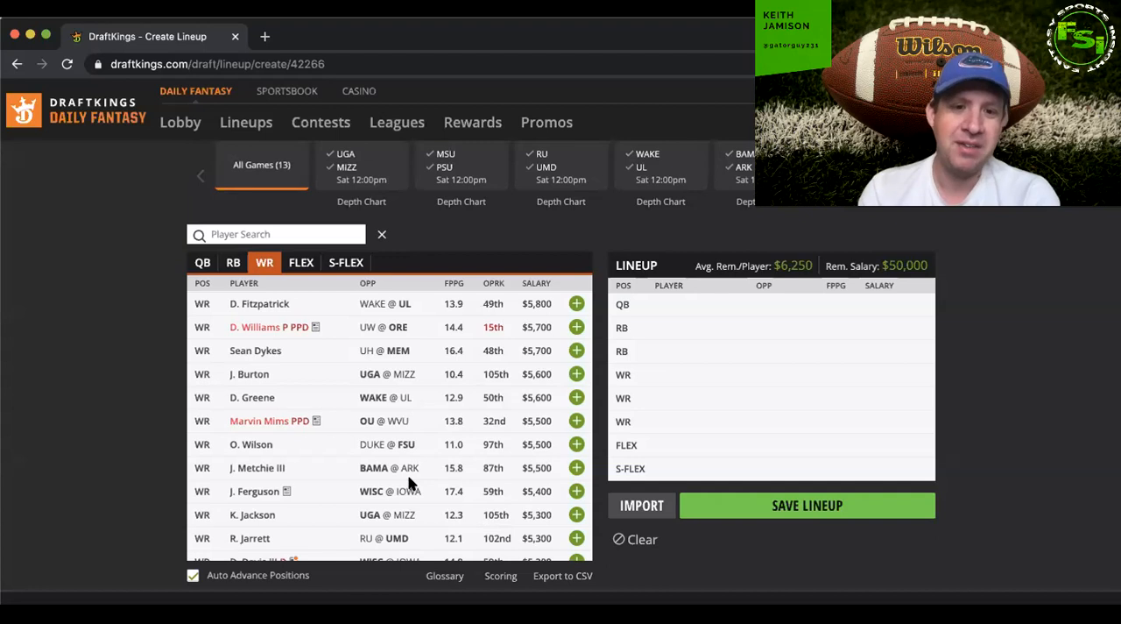
{"action": "scroll", "scroll_direction": "down", "scroll_amount": 3}
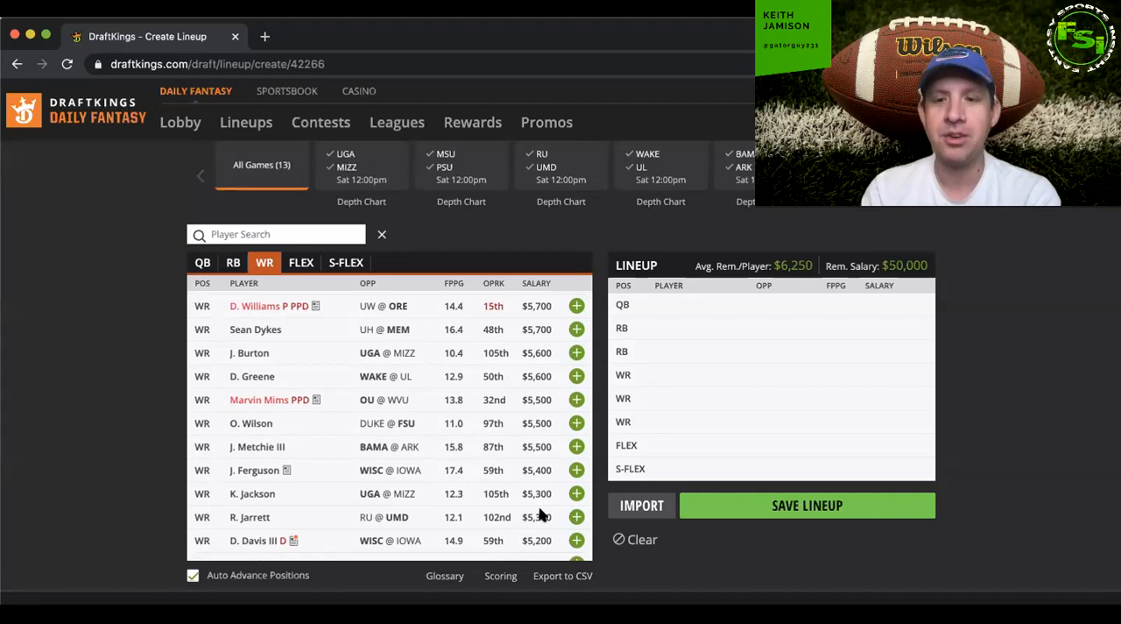
{"action": "mouse_move", "coordinate": [523, 513]}
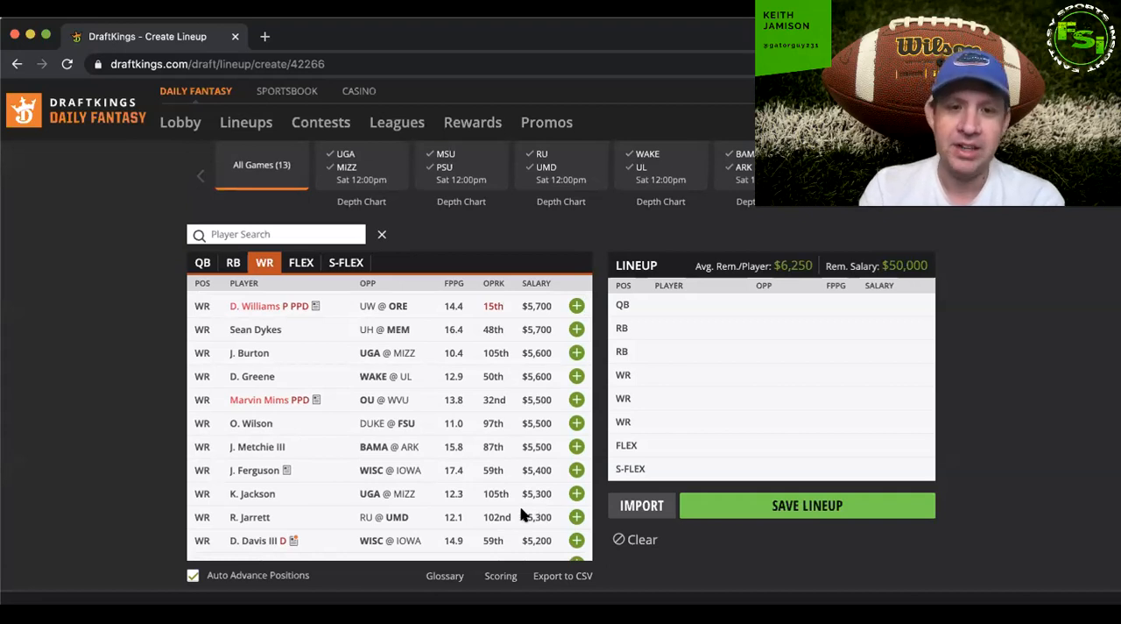
{"action": "scroll", "scroll_direction": "down", "scroll_amount": 3}
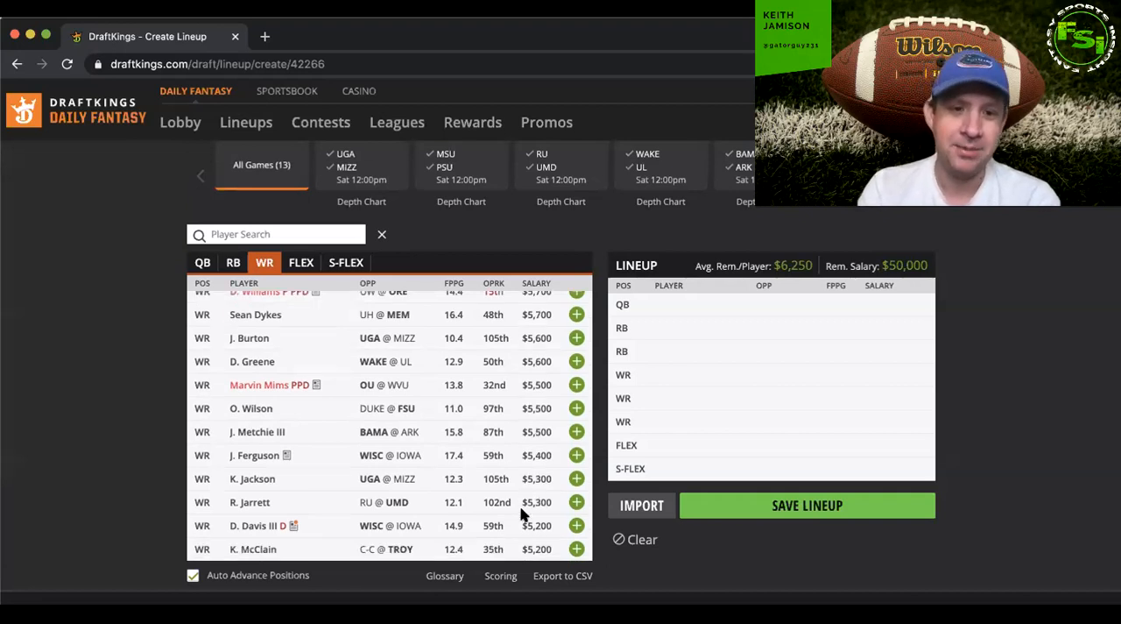
{"action": "scroll", "scroll_direction": "down", "scroll_amount": 3}
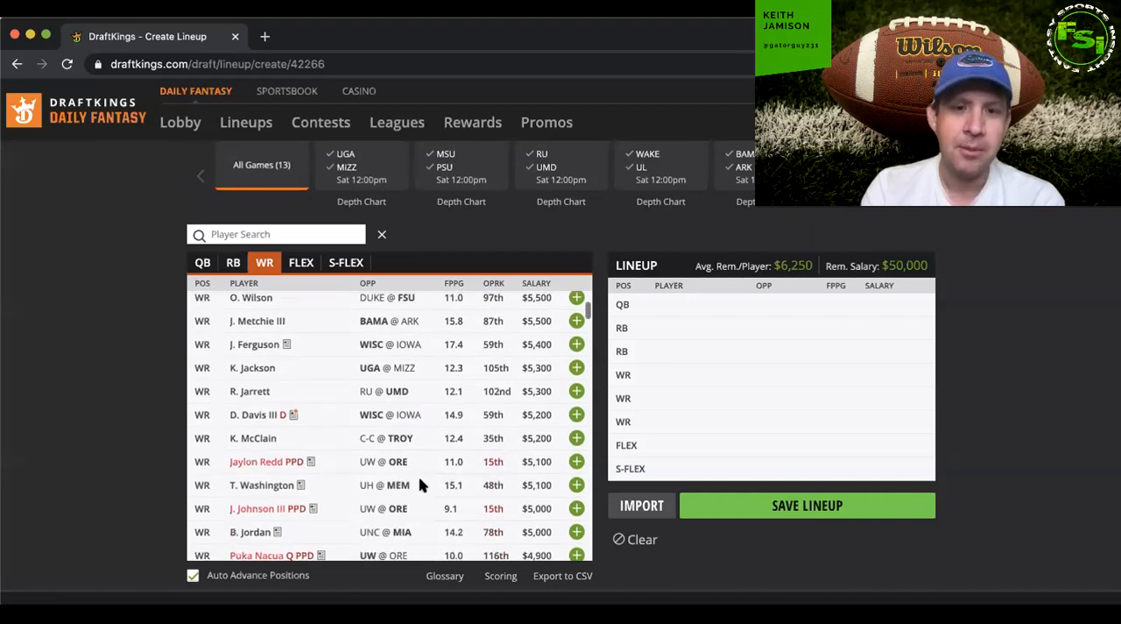
{"action": "left_click", "coordinate": [262, 485]}
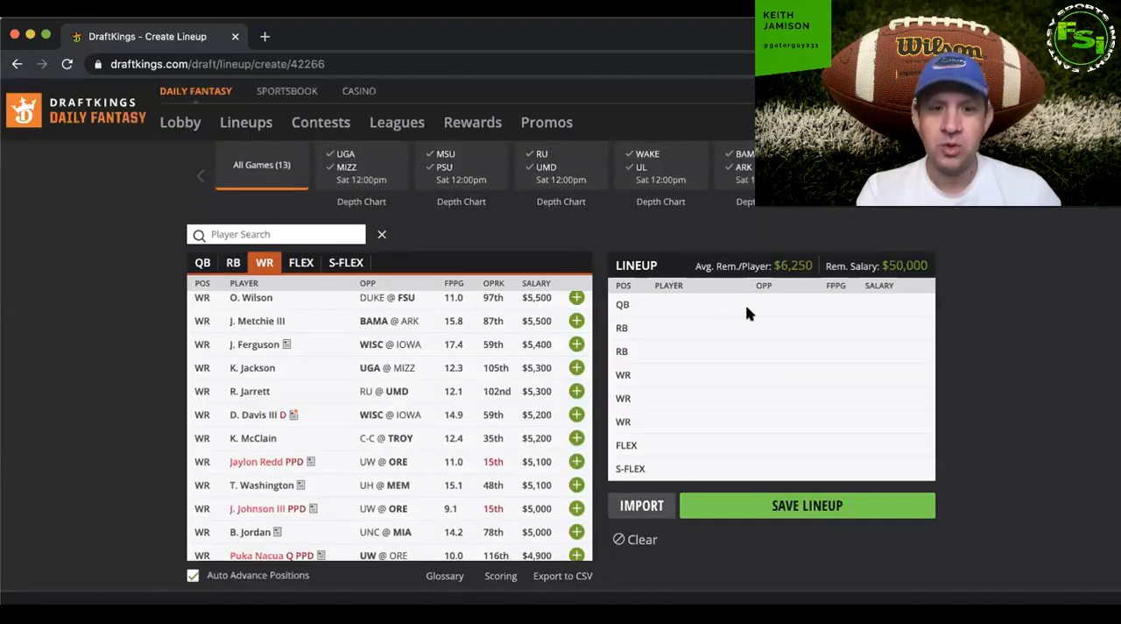
{"action": "scroll", "scroll_direction": "down", "scroll_amount": 3}
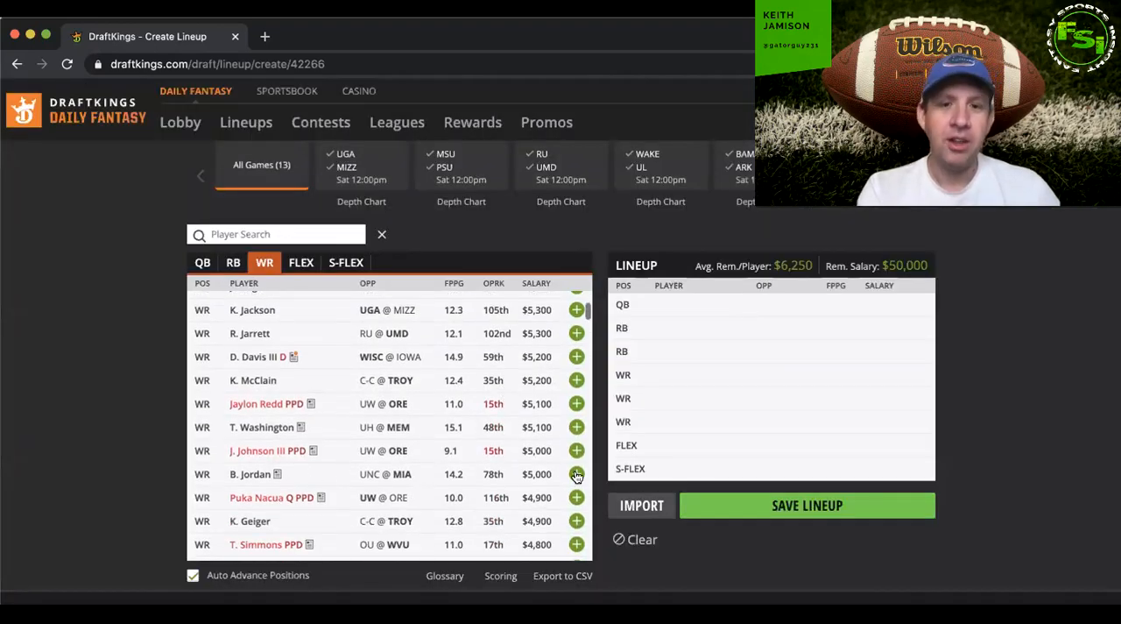
{"action": "scroll", "scroll_direction": "down", "scroll_amount": 3}
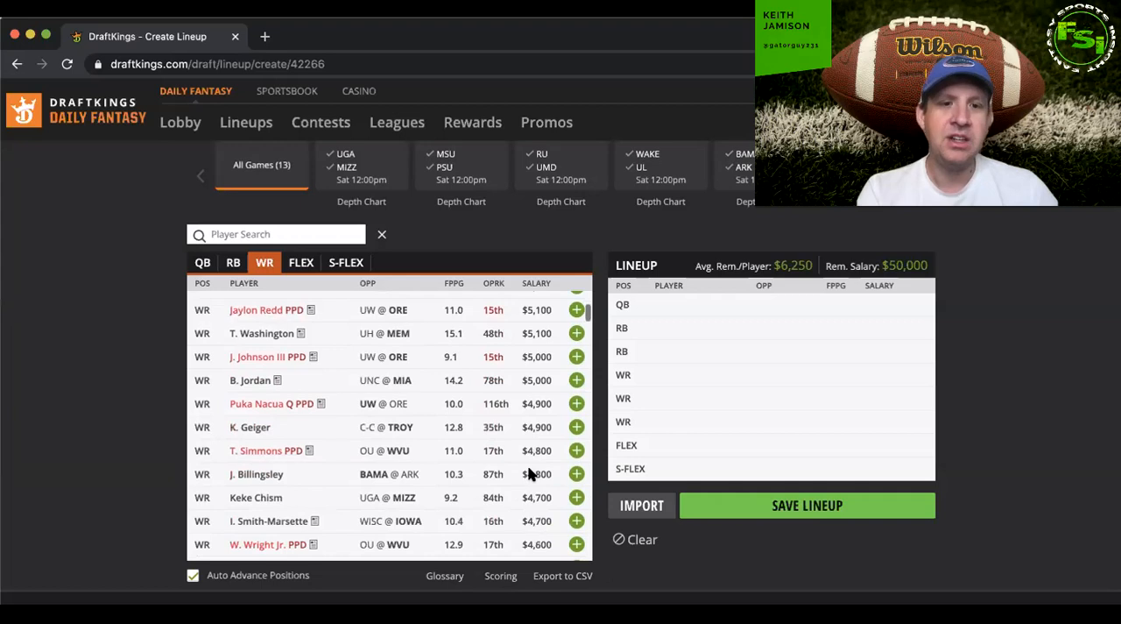
{"action": "scroll", "scroll_direction": "down", "scroll_amount": 3}
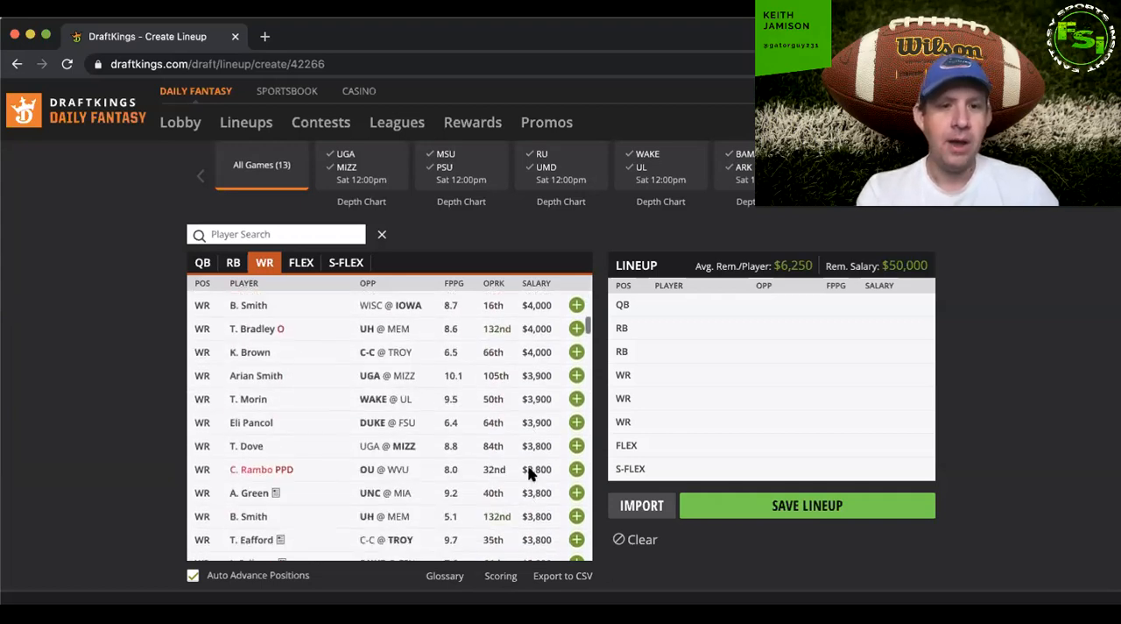
{"action": "scroll", "scroll_direction": "down", "scroll_amount": 3}
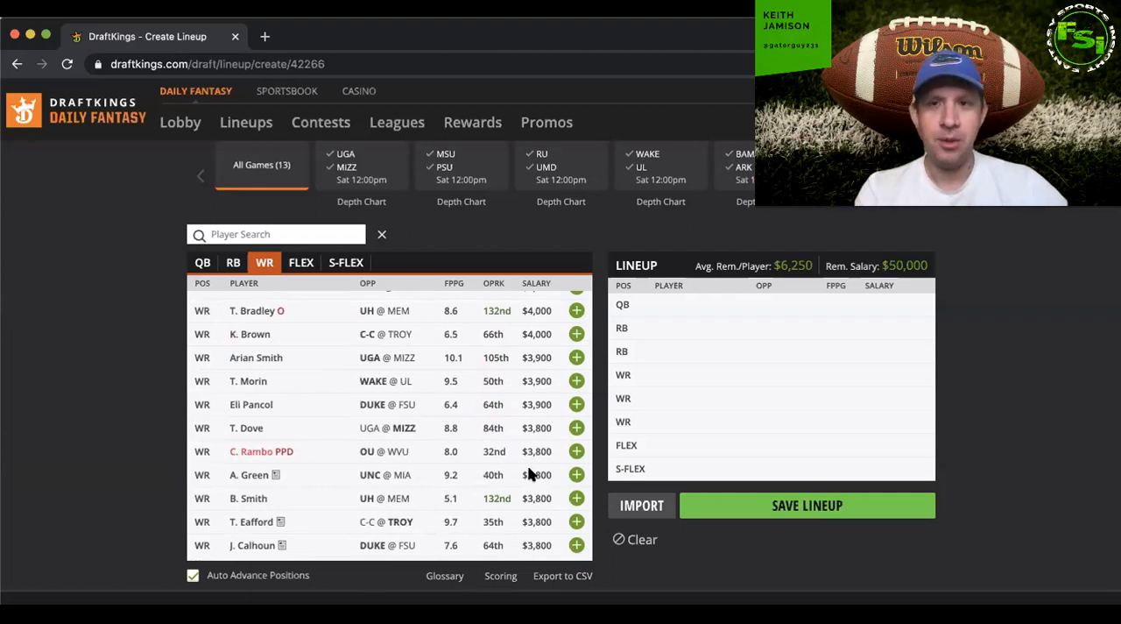
{"action": "mouse_move", "coordinate": [473, 440]}
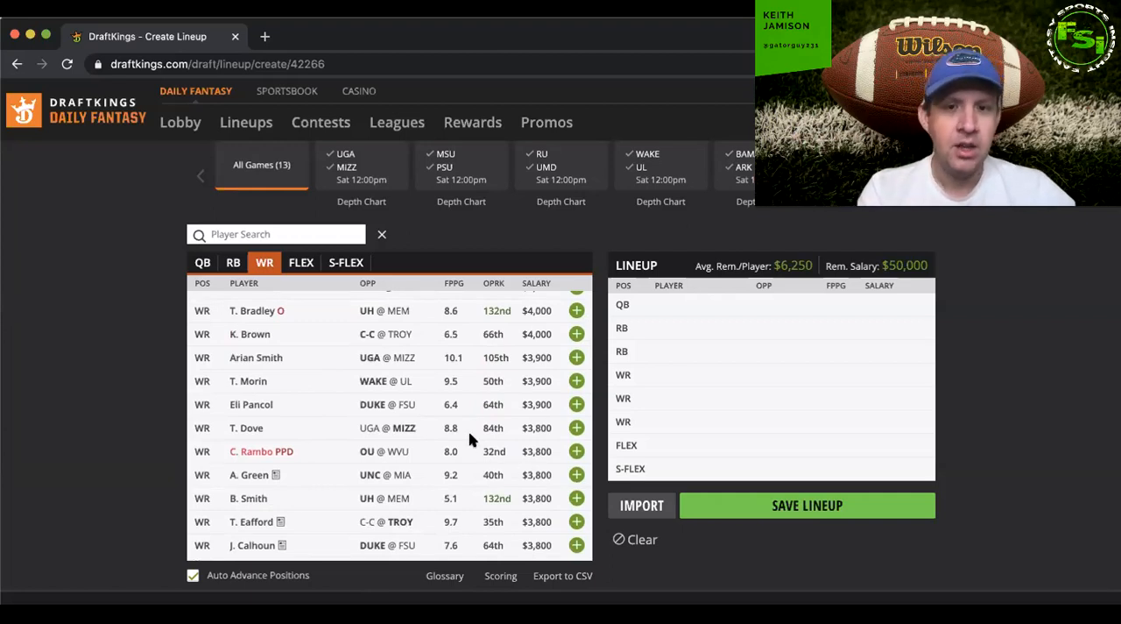
{"action": "scroll", "scroll_direction": "down", "scroll_amount": 3}
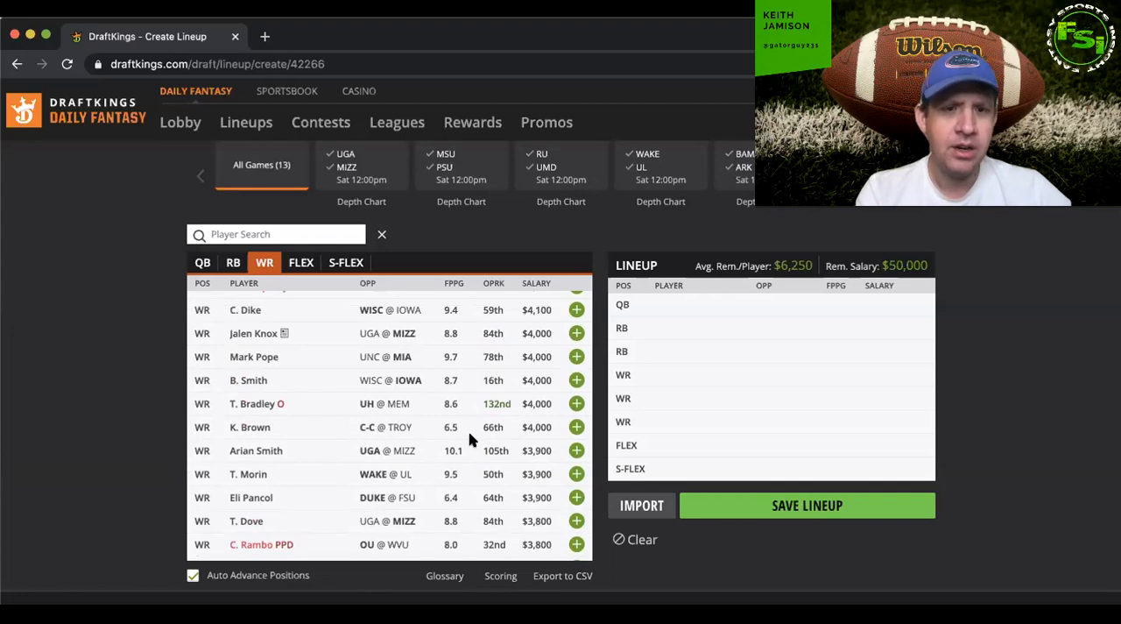
{"action": "scroll", "scroll_direction": "down", "scroll_amount": 3}
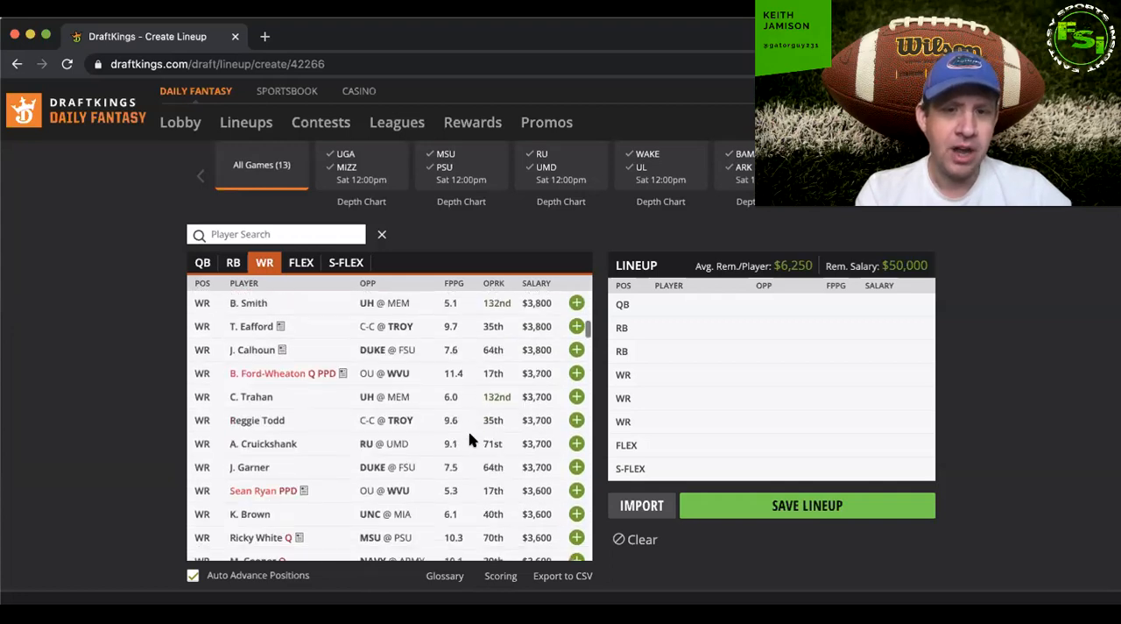
{"action": "scroll", "scroll_direction": "down", "scroll_amount": 3}
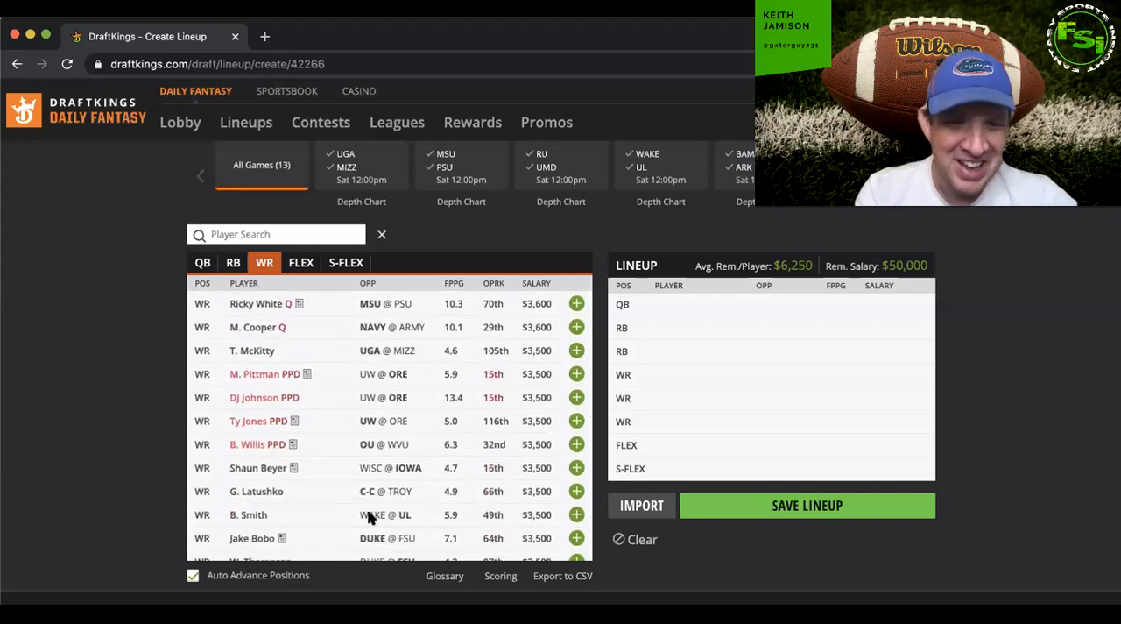
- Open Braden Smith's $3,500 receiver card and view his game log
{"action": "left_click", "coordinate": [248, 515]}
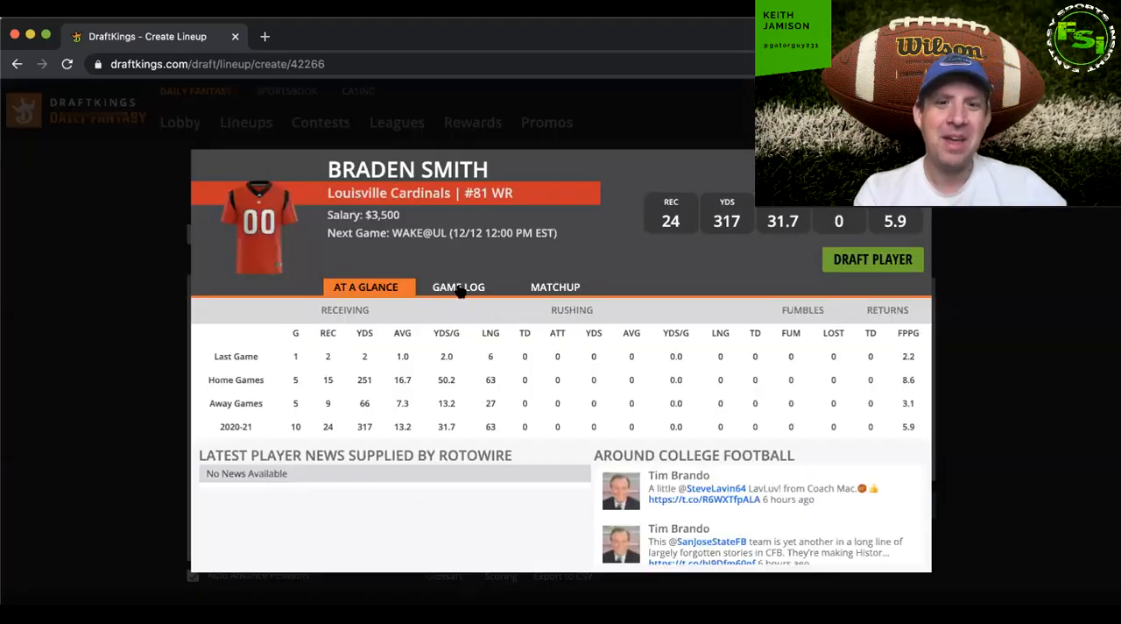
{"action": "left_click", "coordinate": [458, 286]}
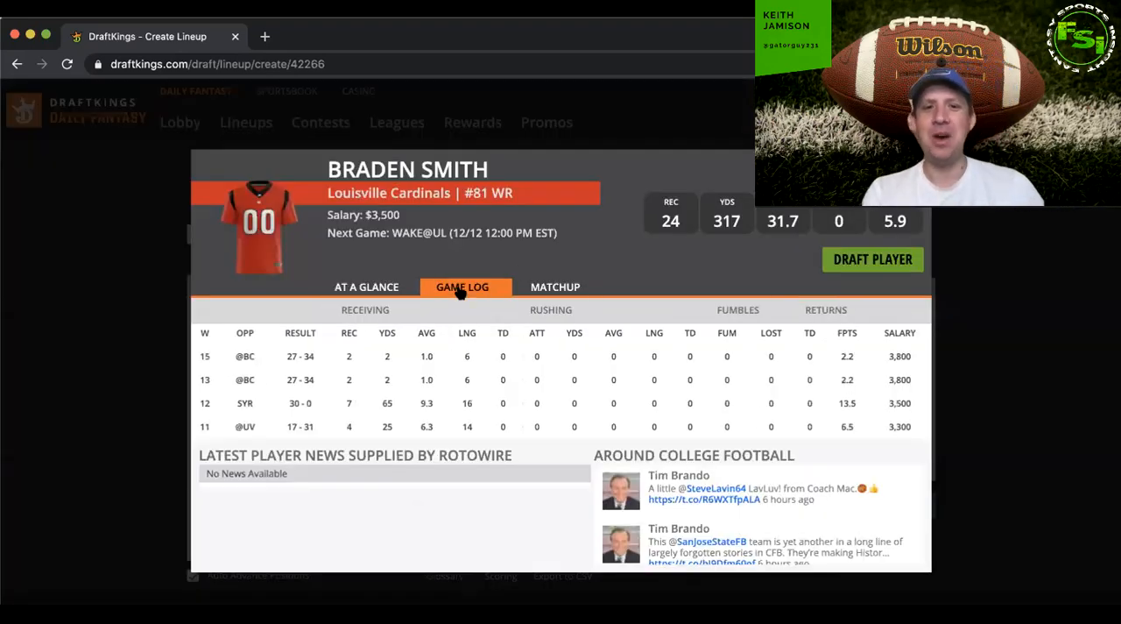
{"action": "mouse_move", "coordinate": [362, 406]}
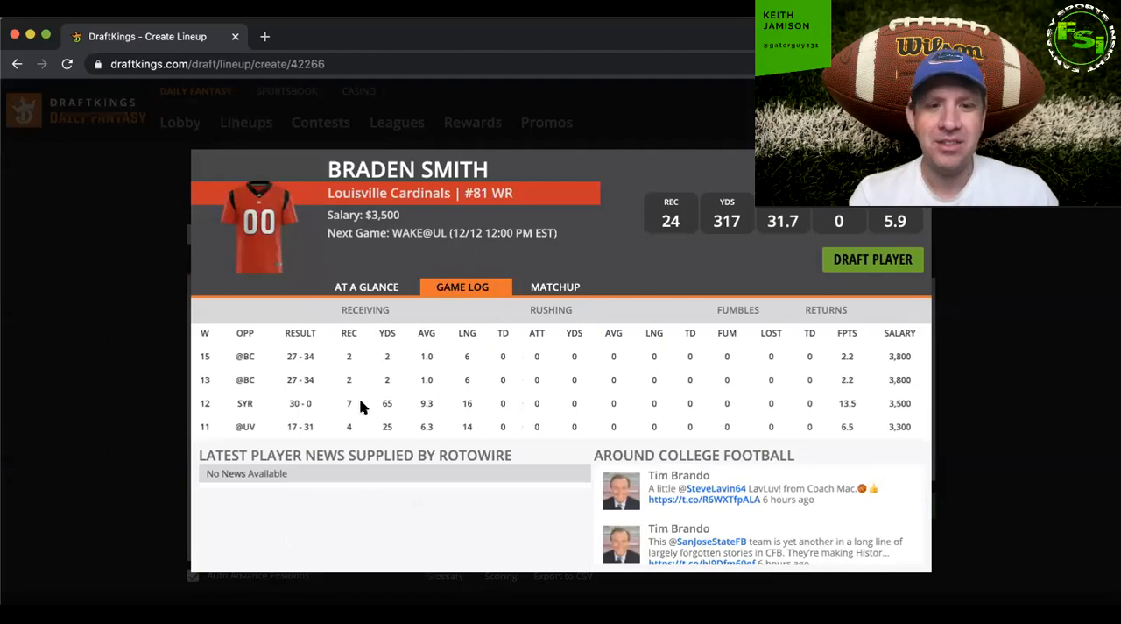
{"action": "mouse_move", "coordinate": [345, 442]}
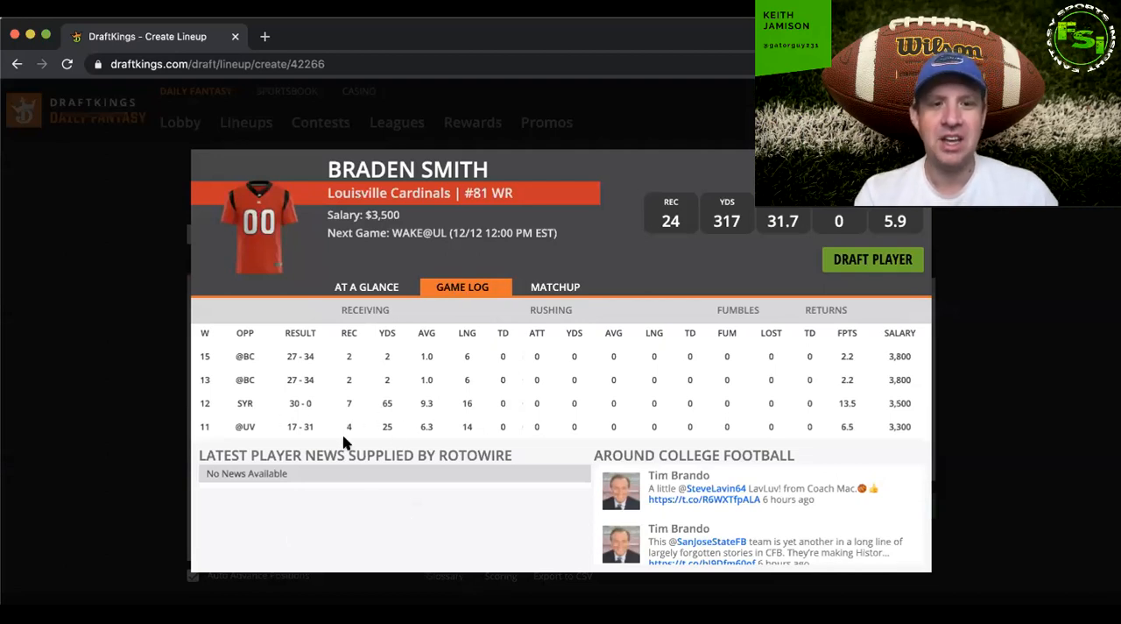